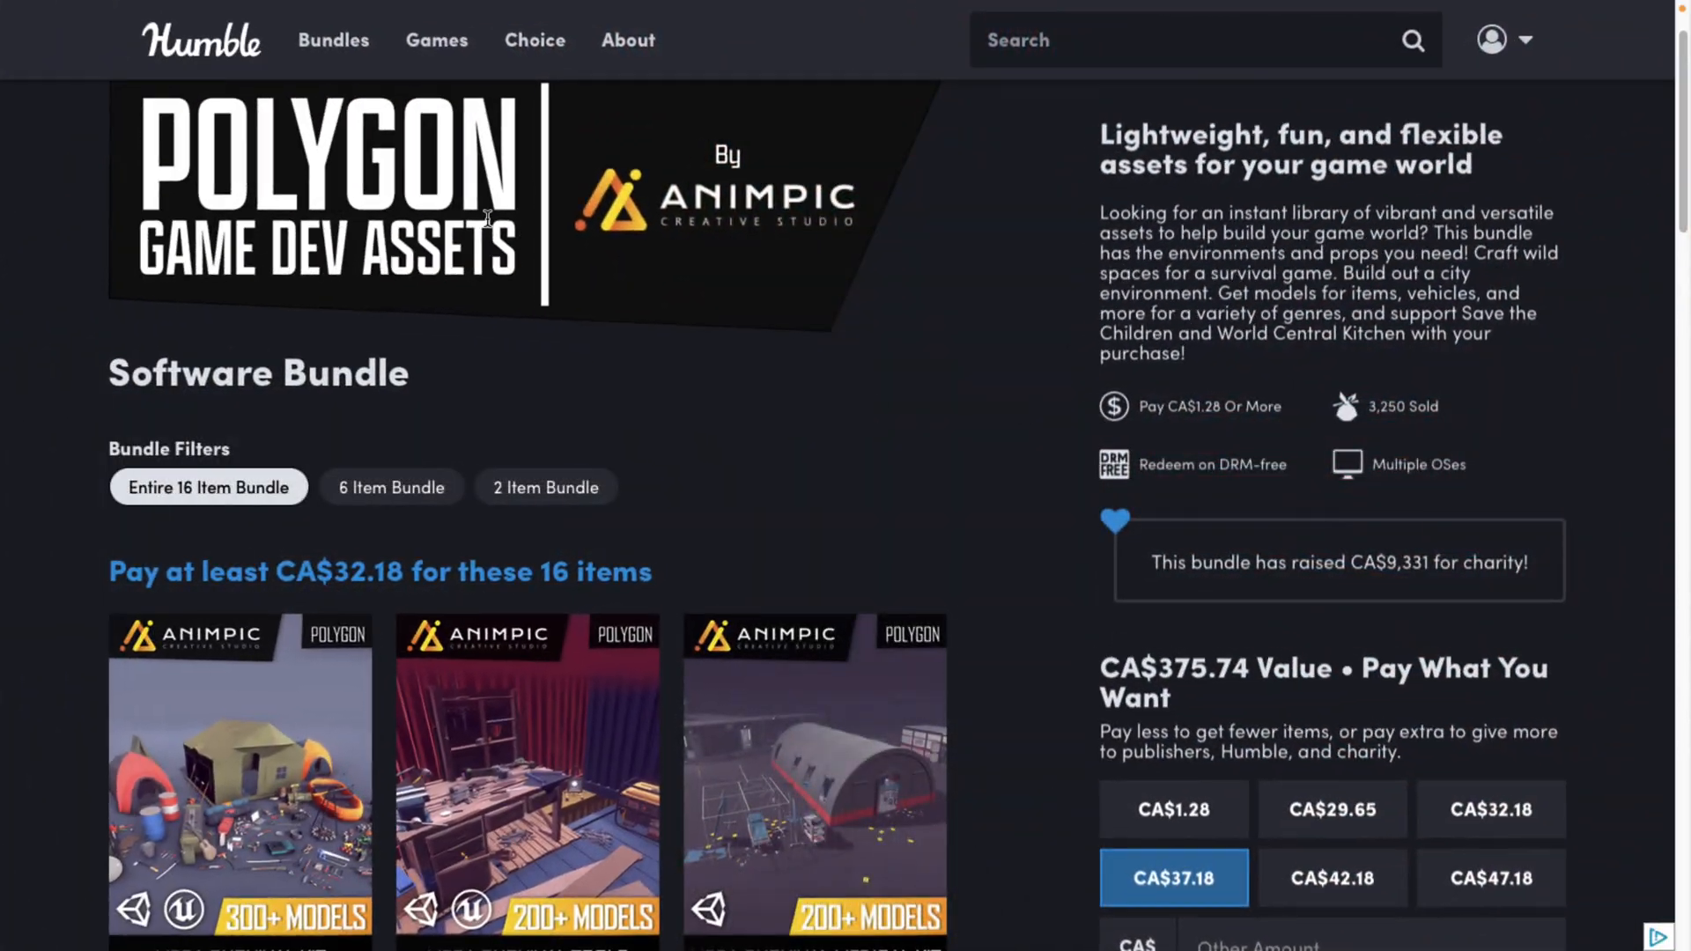
pyautogui.moveTo(529, 192)
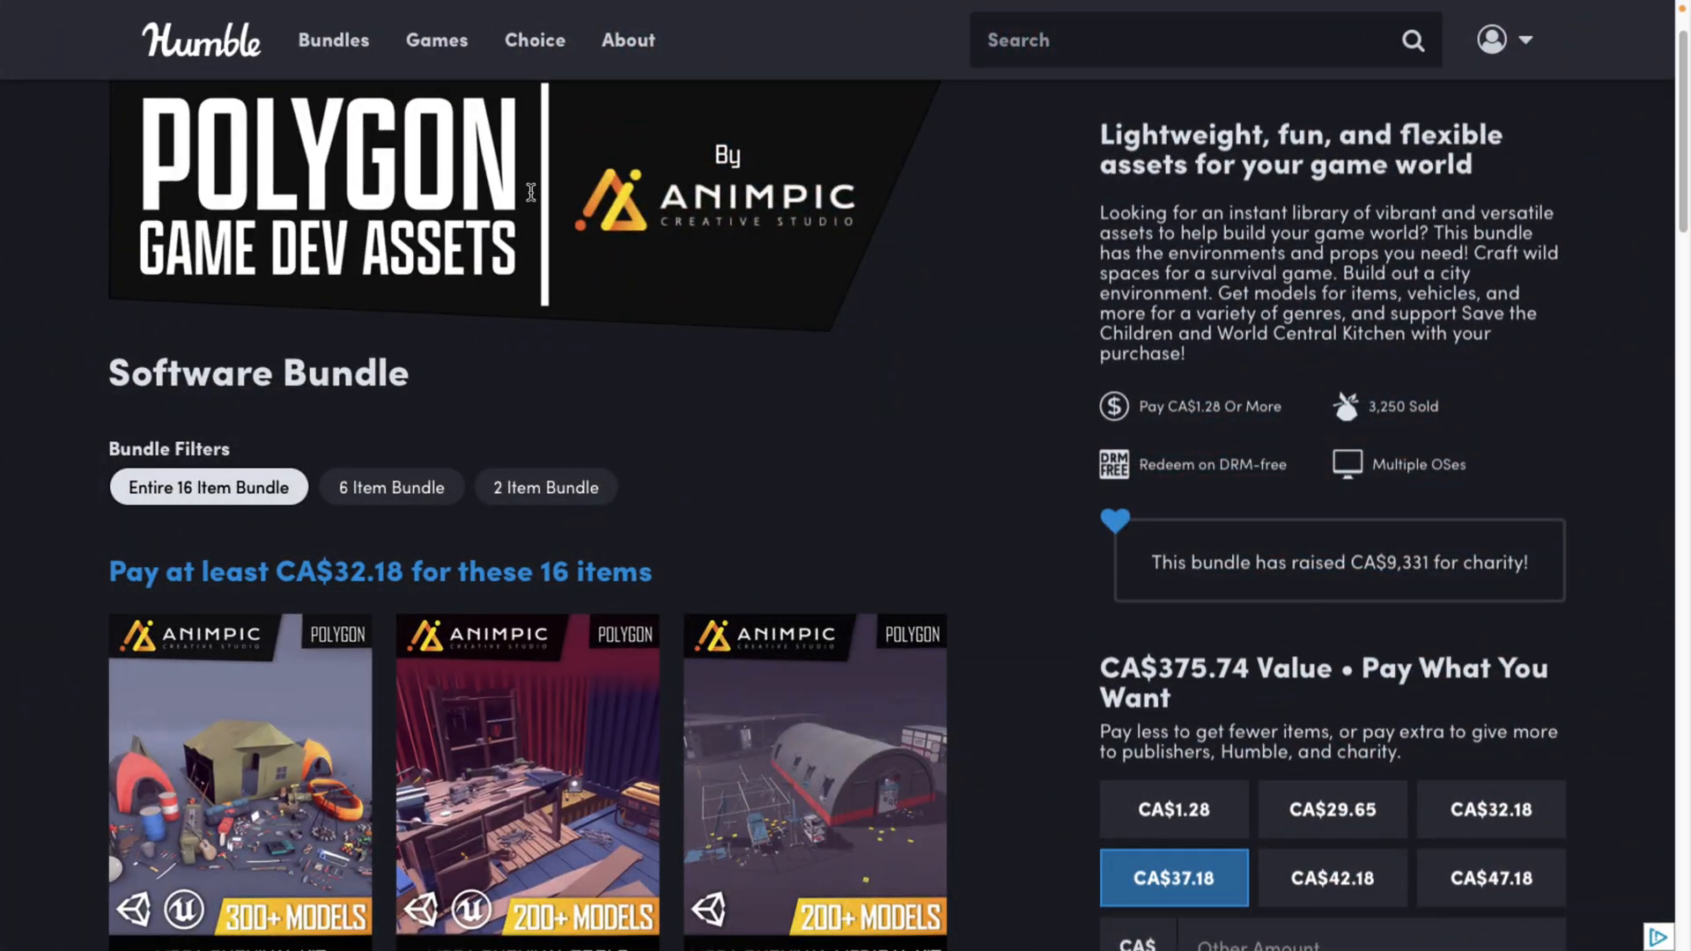
# Scroll to the bundle's downloads list and download the POLY - Mega Weapons Kit files
pyautogui.scroll(-3)
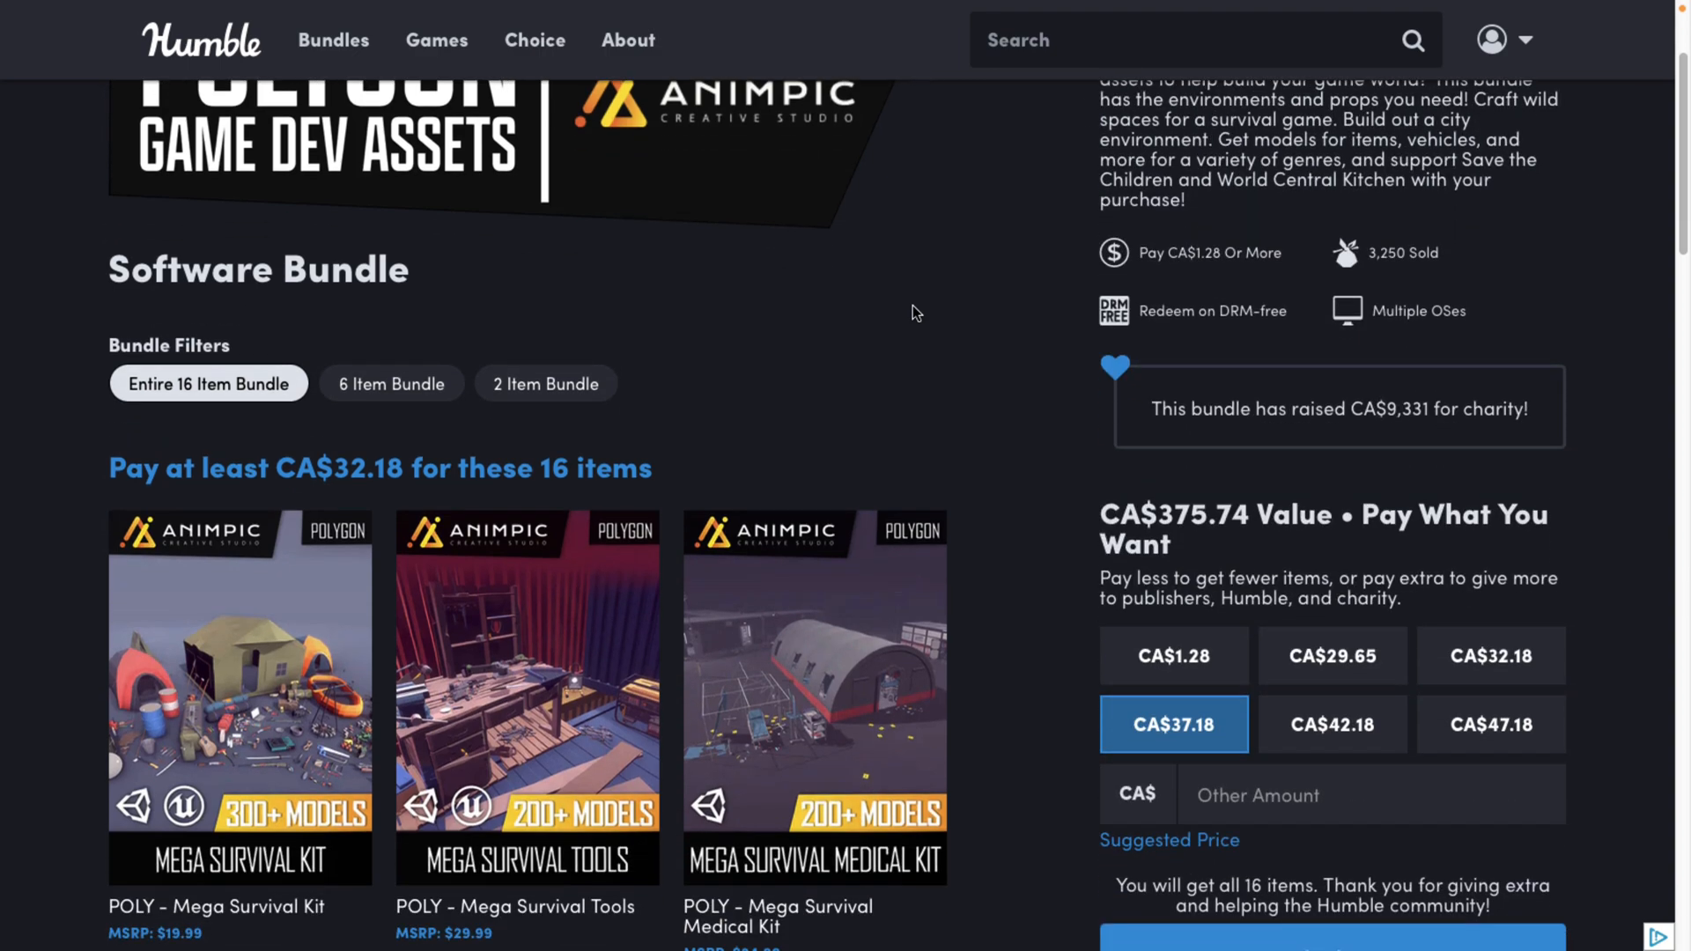
pyautogui.scroll(-3)
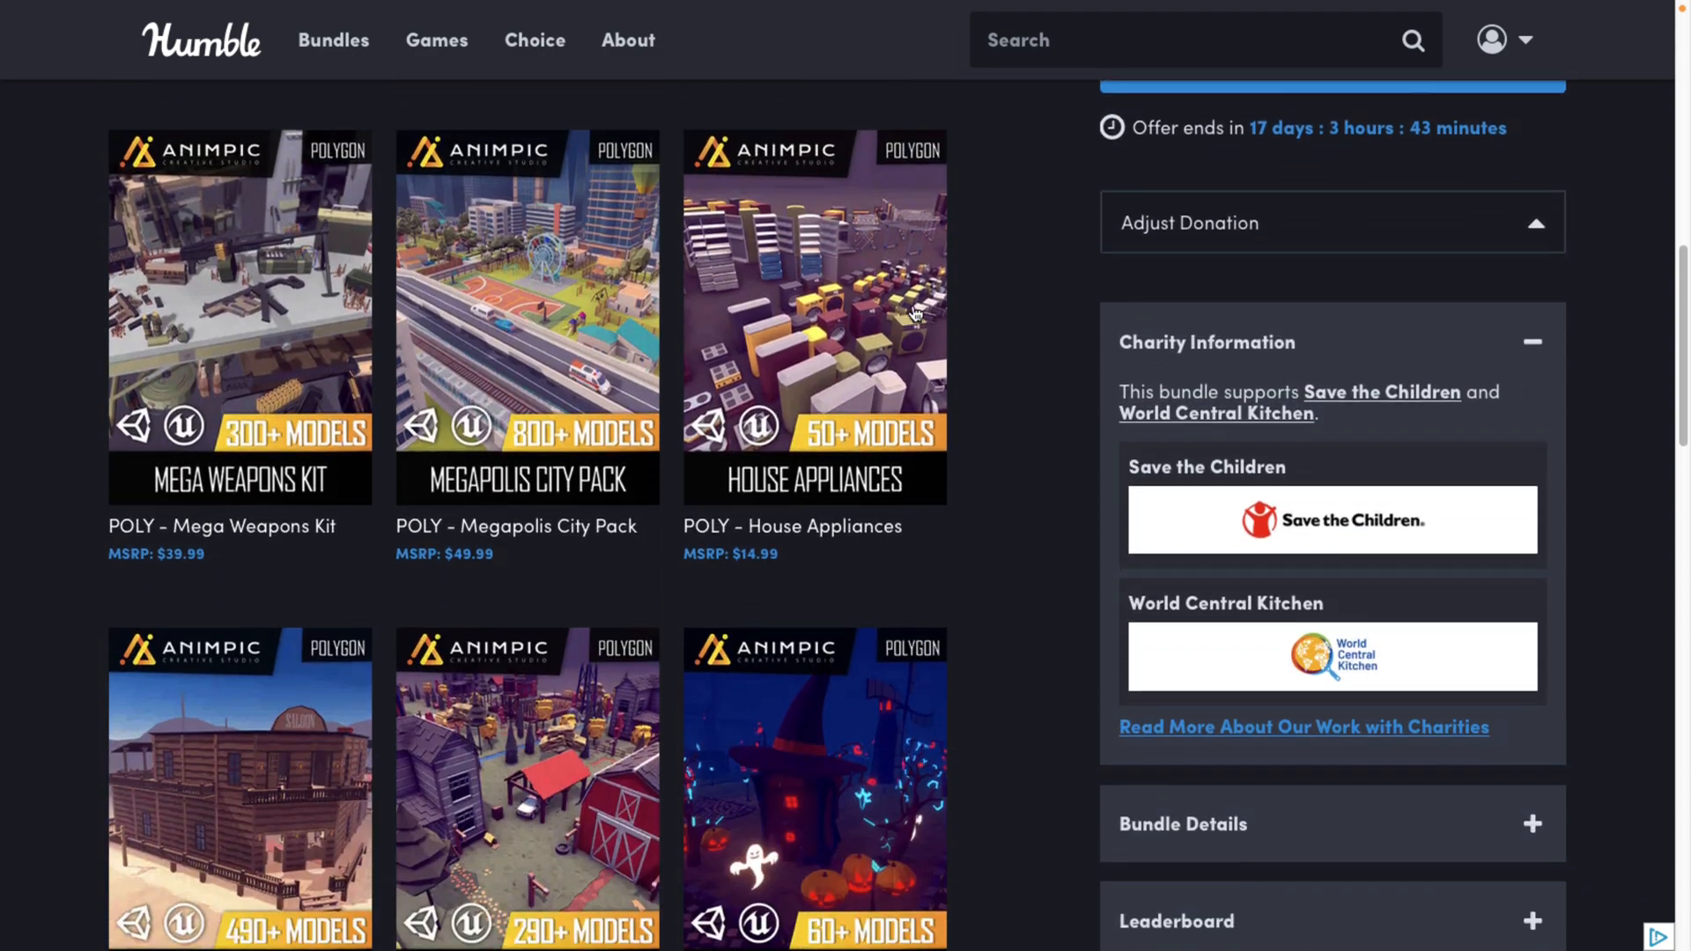
pyautogui.scroll(-3)
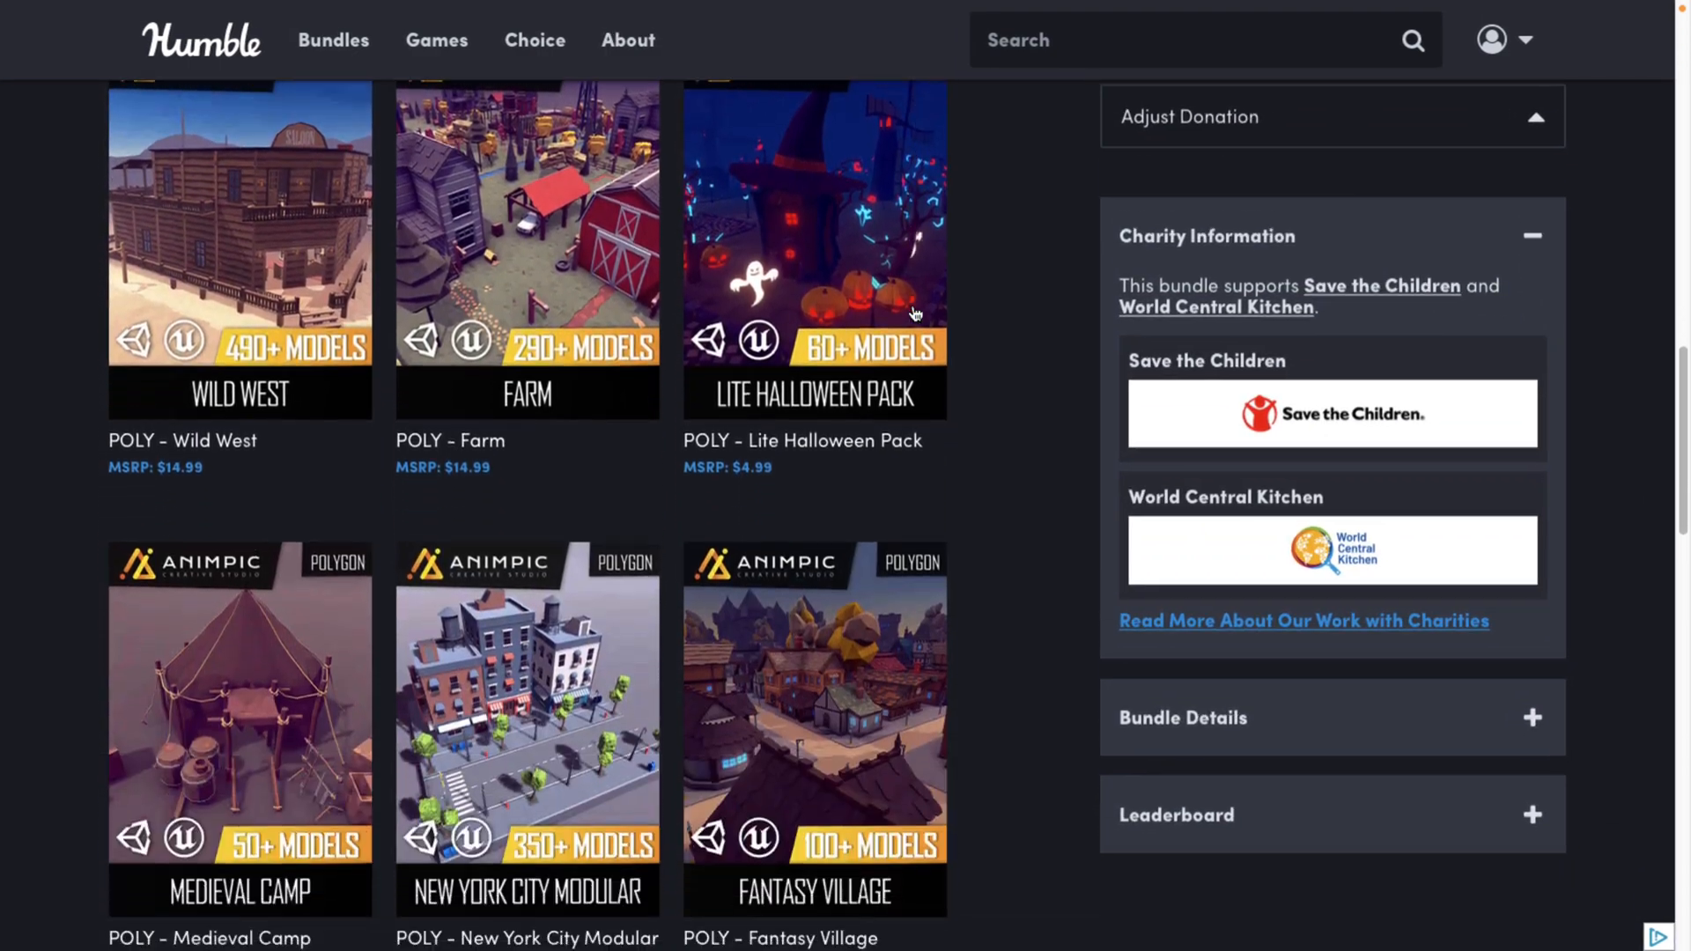
pyautogui.scroll(-3)
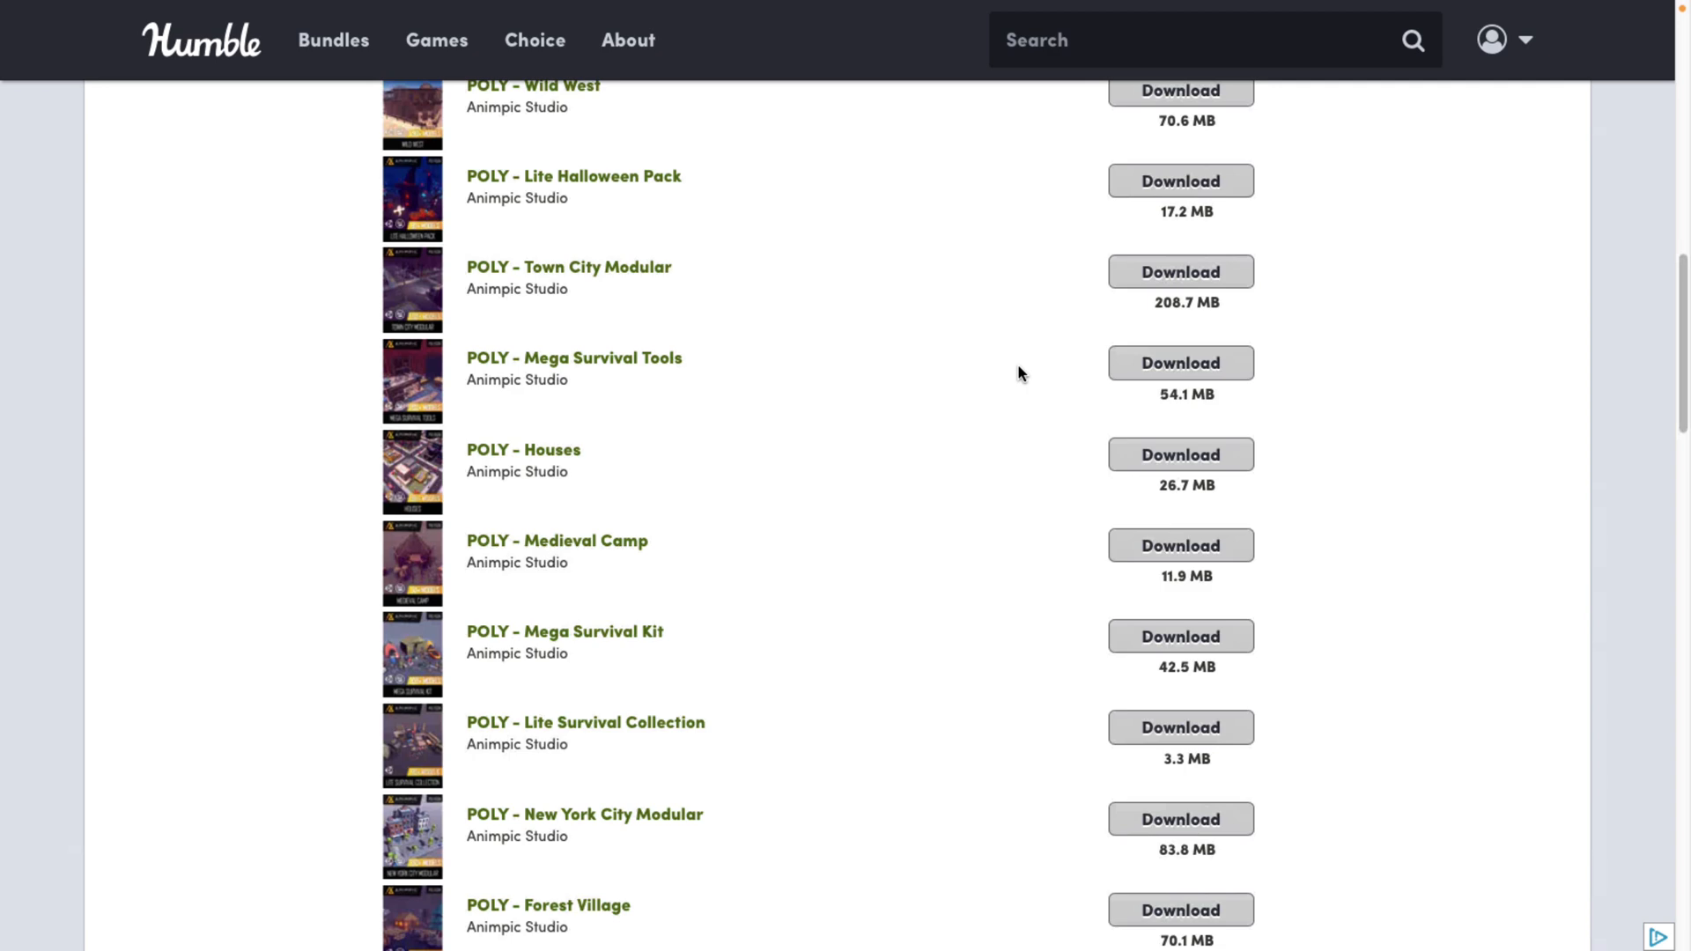
pyautogui.scroll(-3)
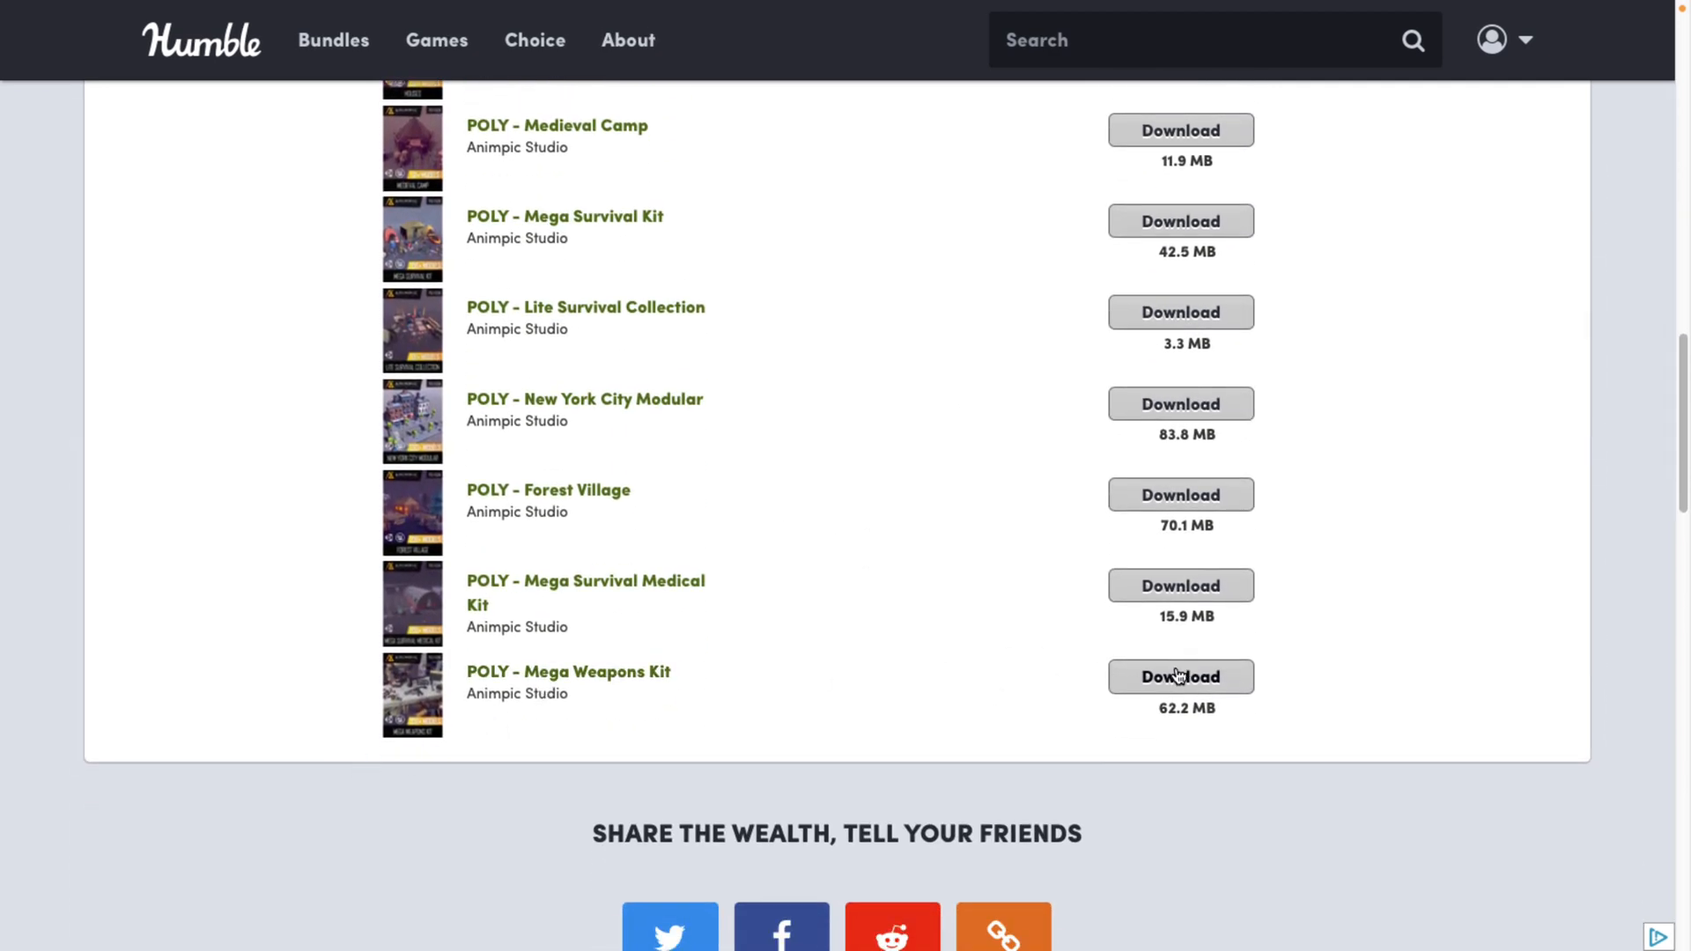
pyautogui.click(1180, 676)
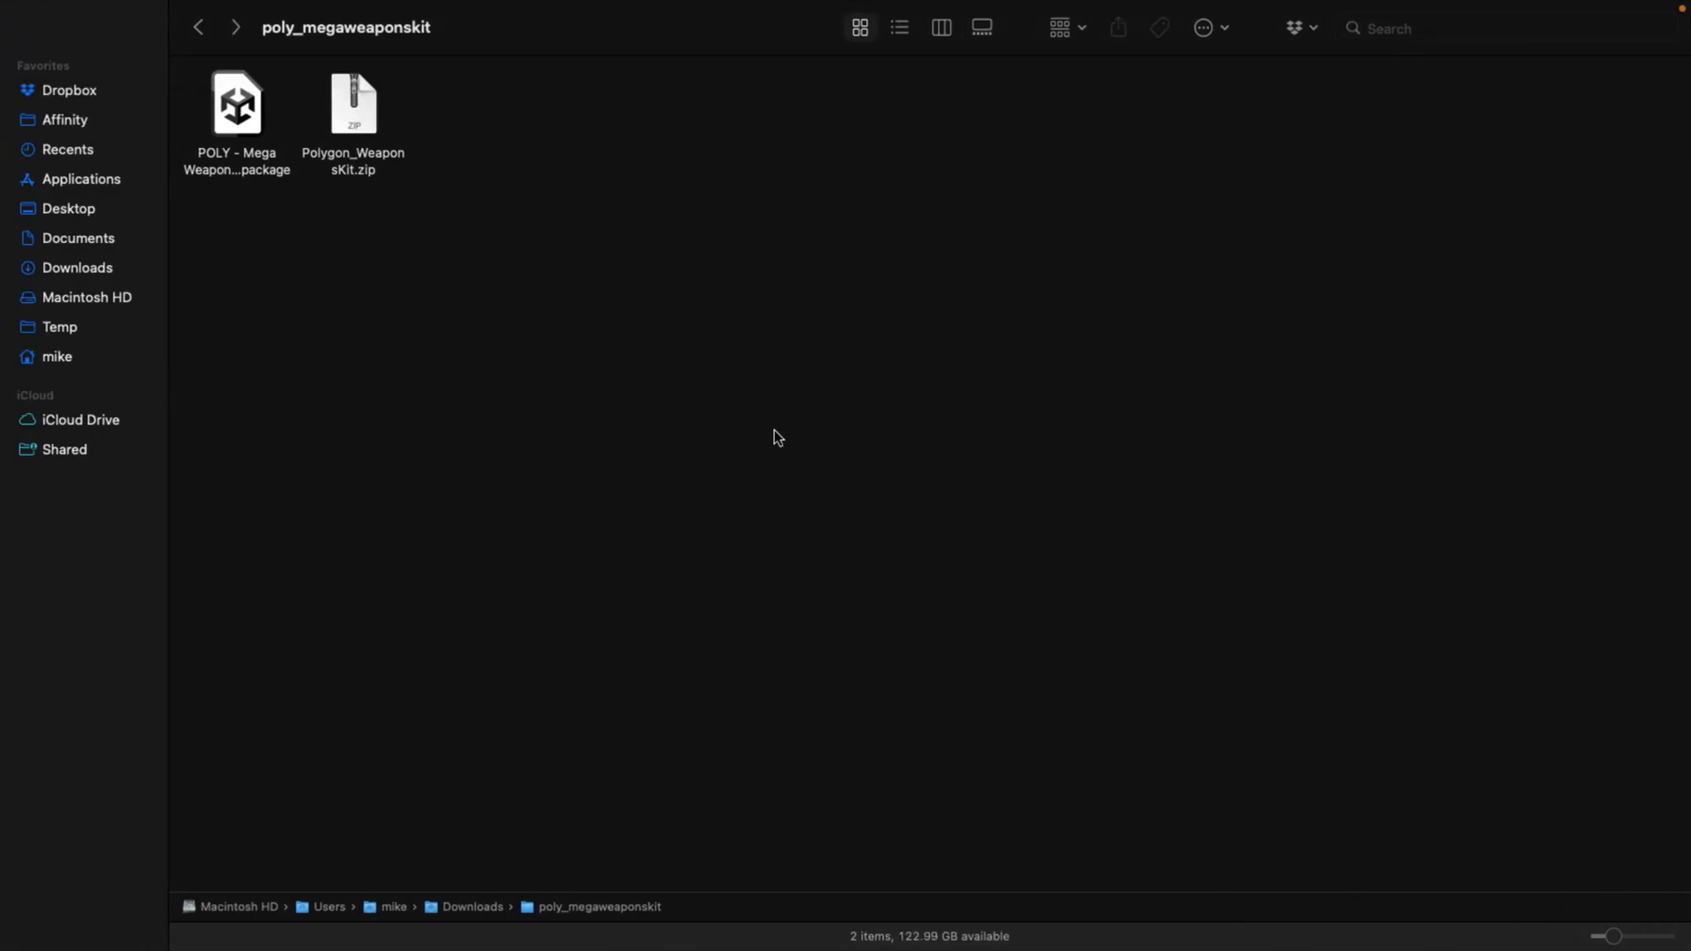
# Unzip Polygon_WeaponsKit.zip and open the extracted folder with the Polygon_WeaponsKit.uproject file
pyautogui.doubleClick(352, 103)
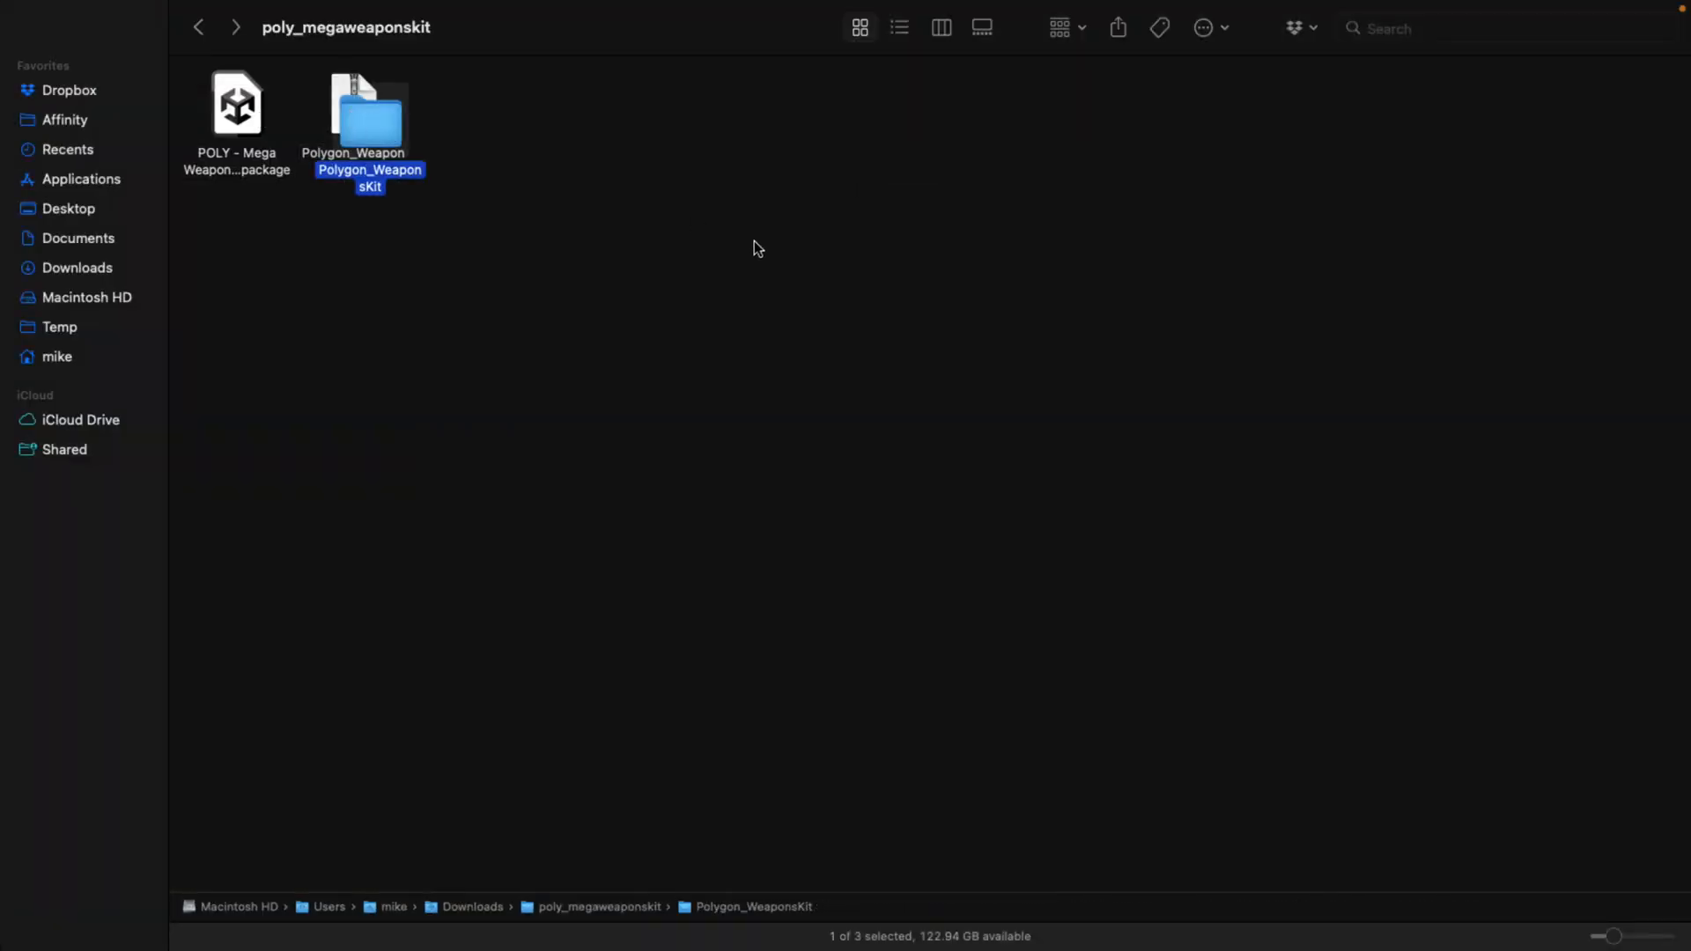
pyautogui.moveTo(366, 113); pyautogui.dragTo(498, 162)
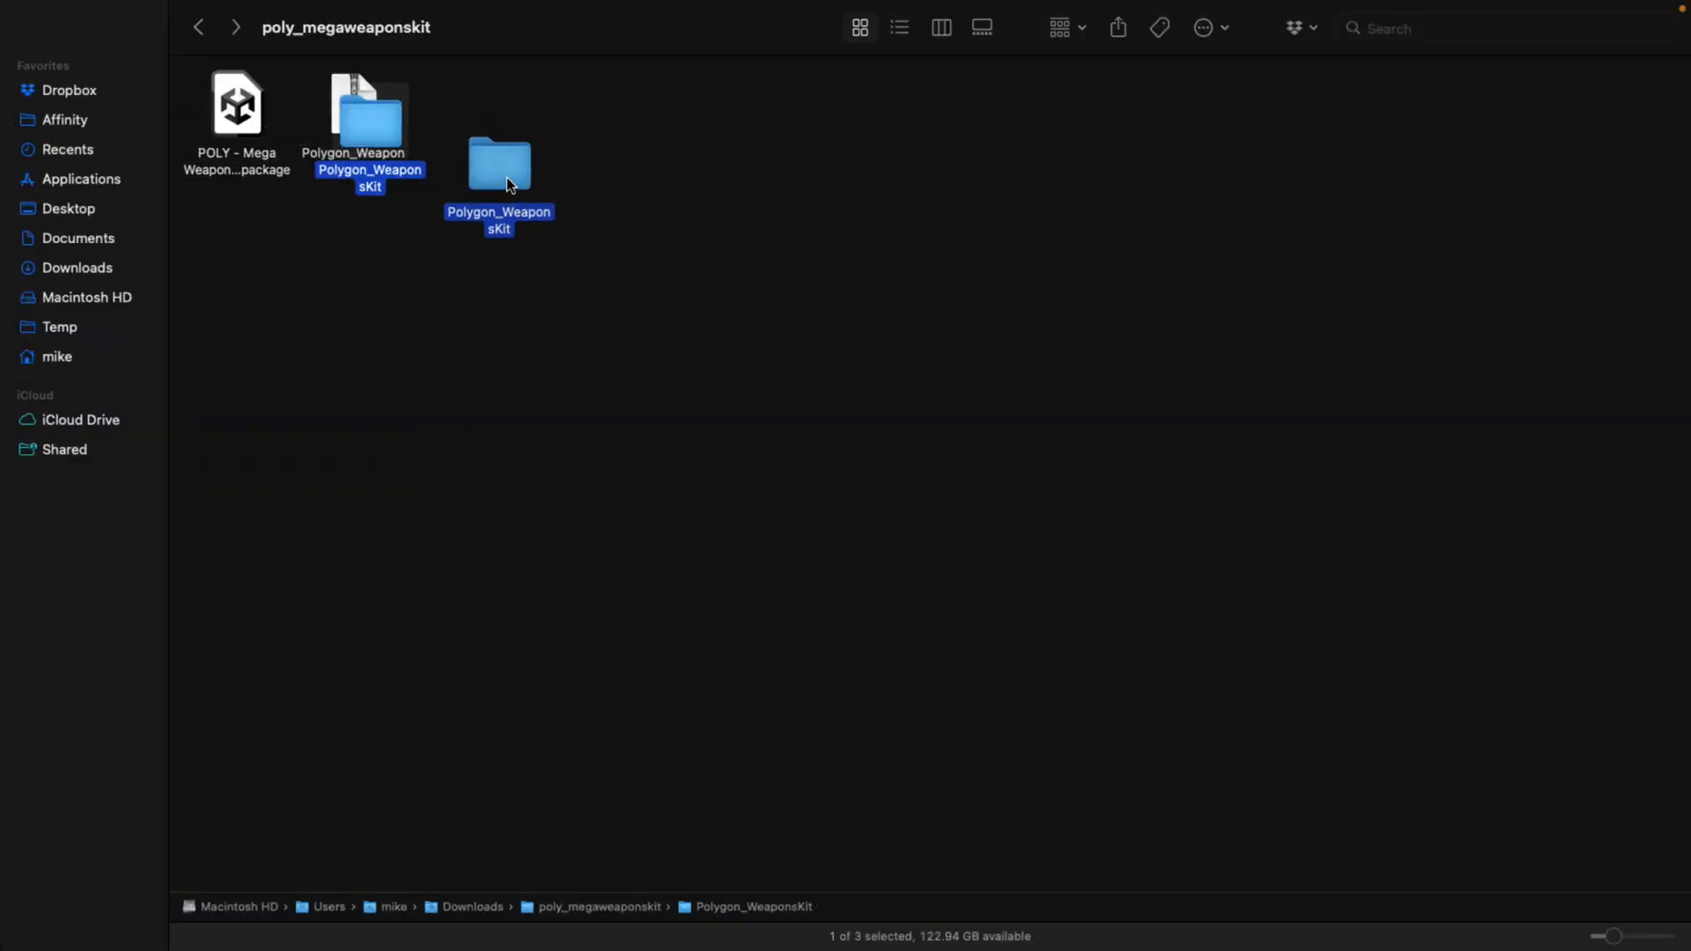
pyautogui.doubleClick(497, 162)
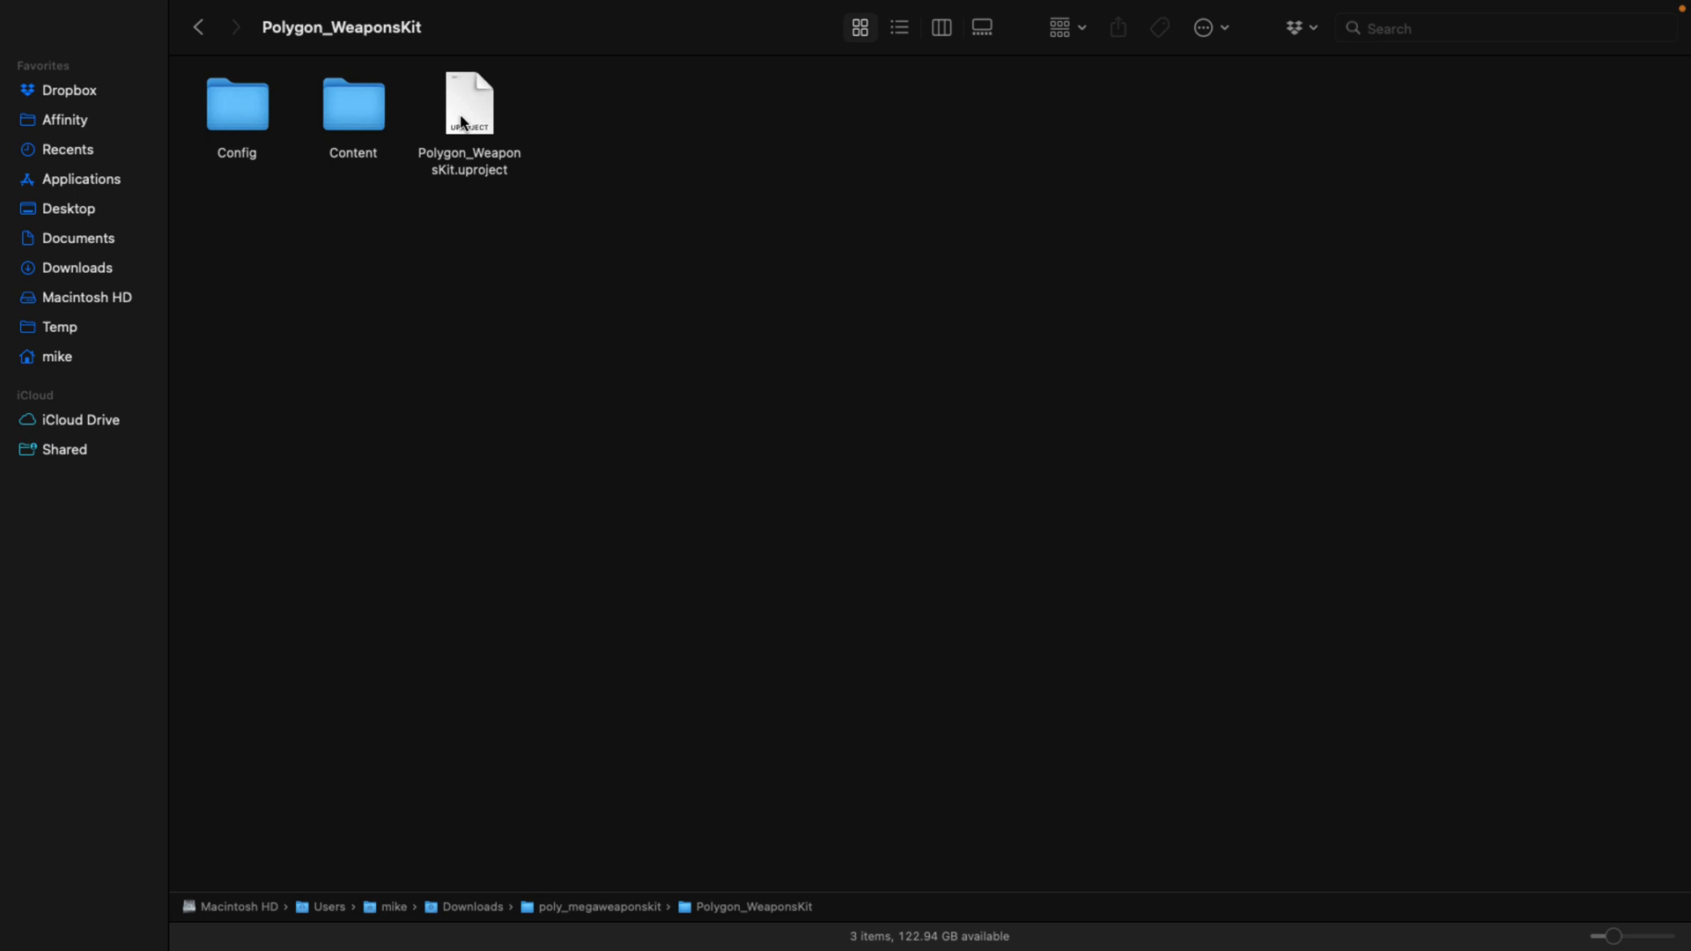
pyautogui.click(199, 26)
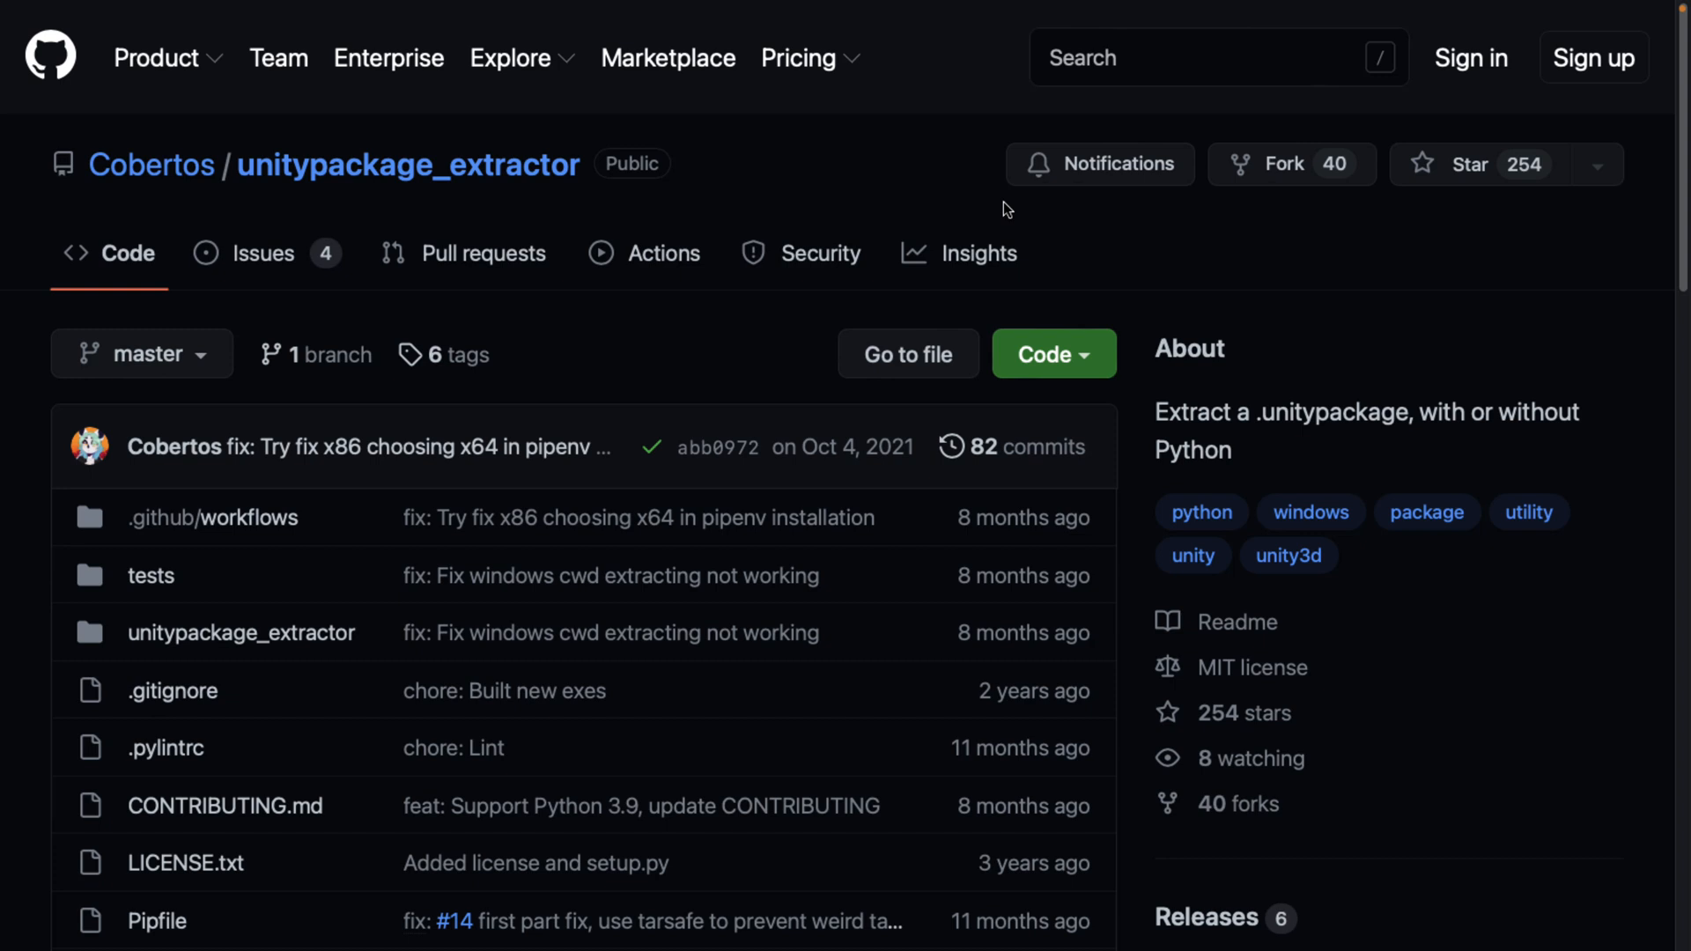
# Scroll through the Cobertos/unitypackage_extractor README on GitHub
pyautogui.scroll(-3)
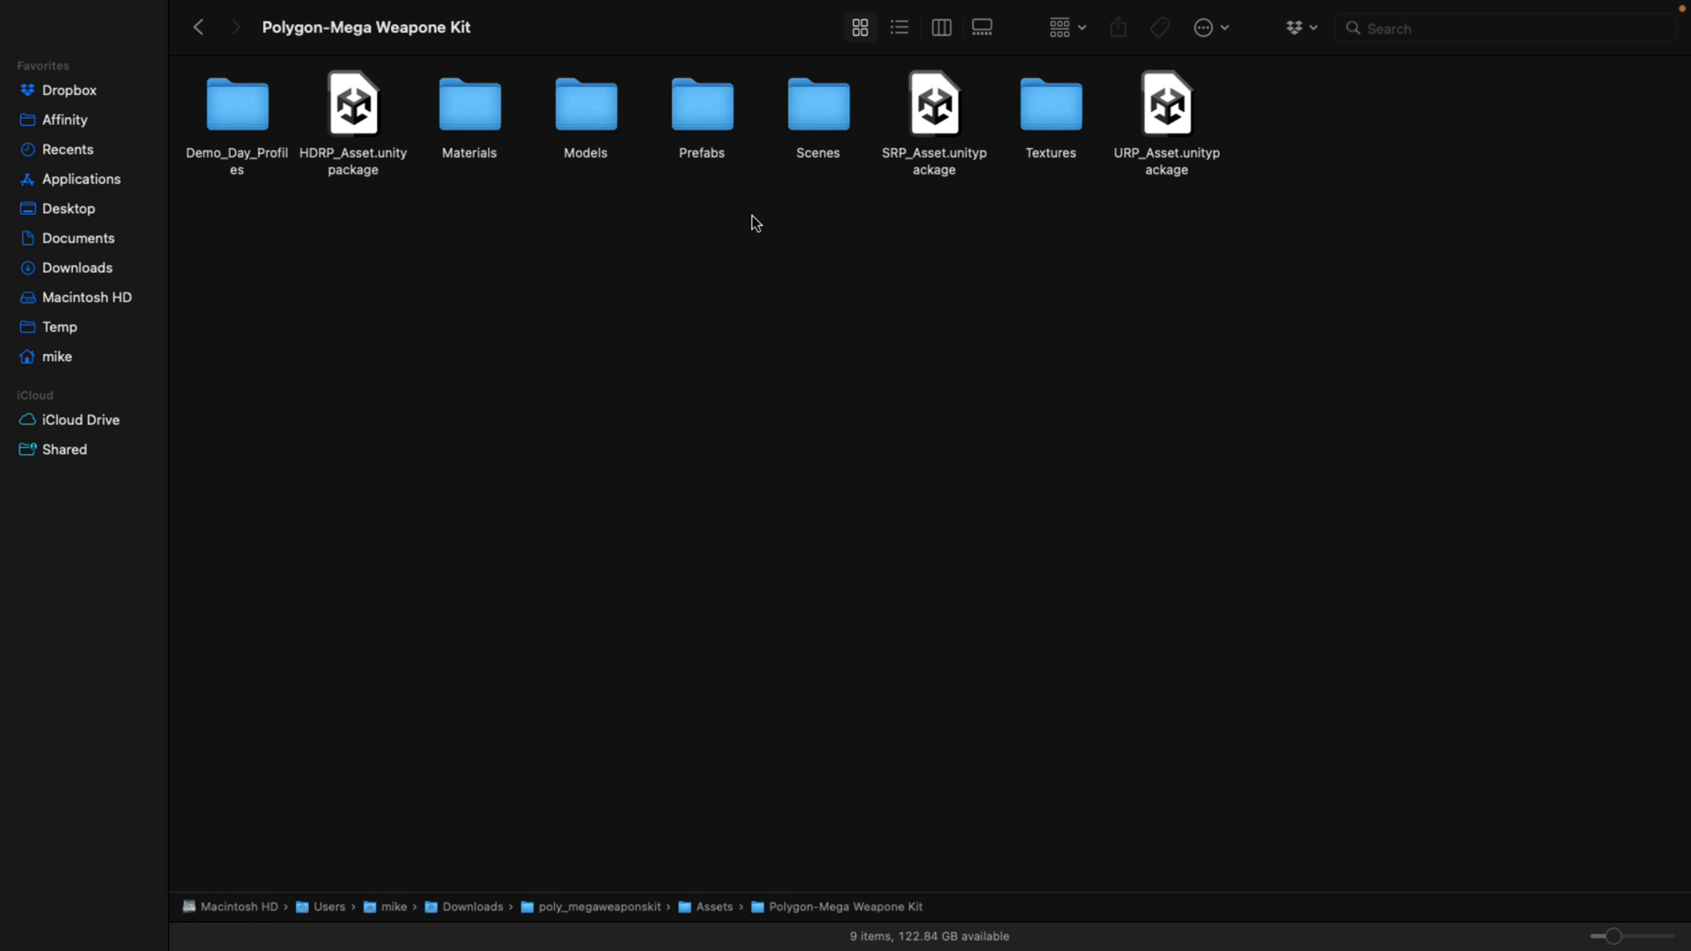
pyautogui.moveTo(197, 138)
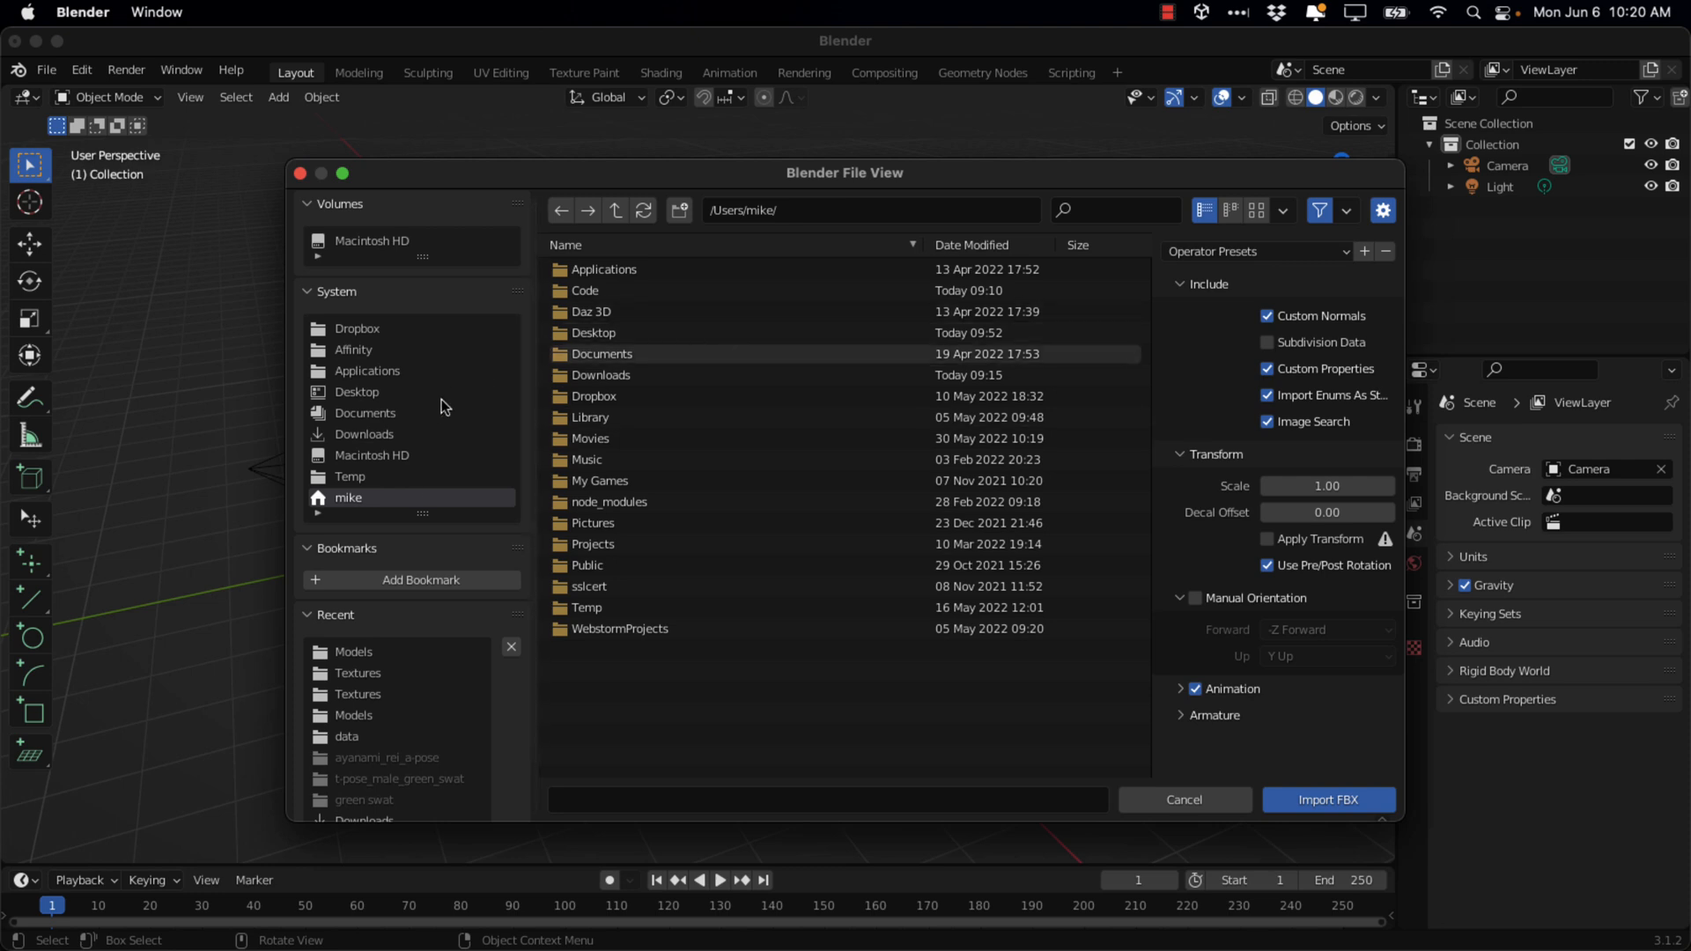
# Navigate the FBX import browser through Downloads toward the Polygon-Mega Weapone Kit folder
pyautogui.doubleClick(600, 352)
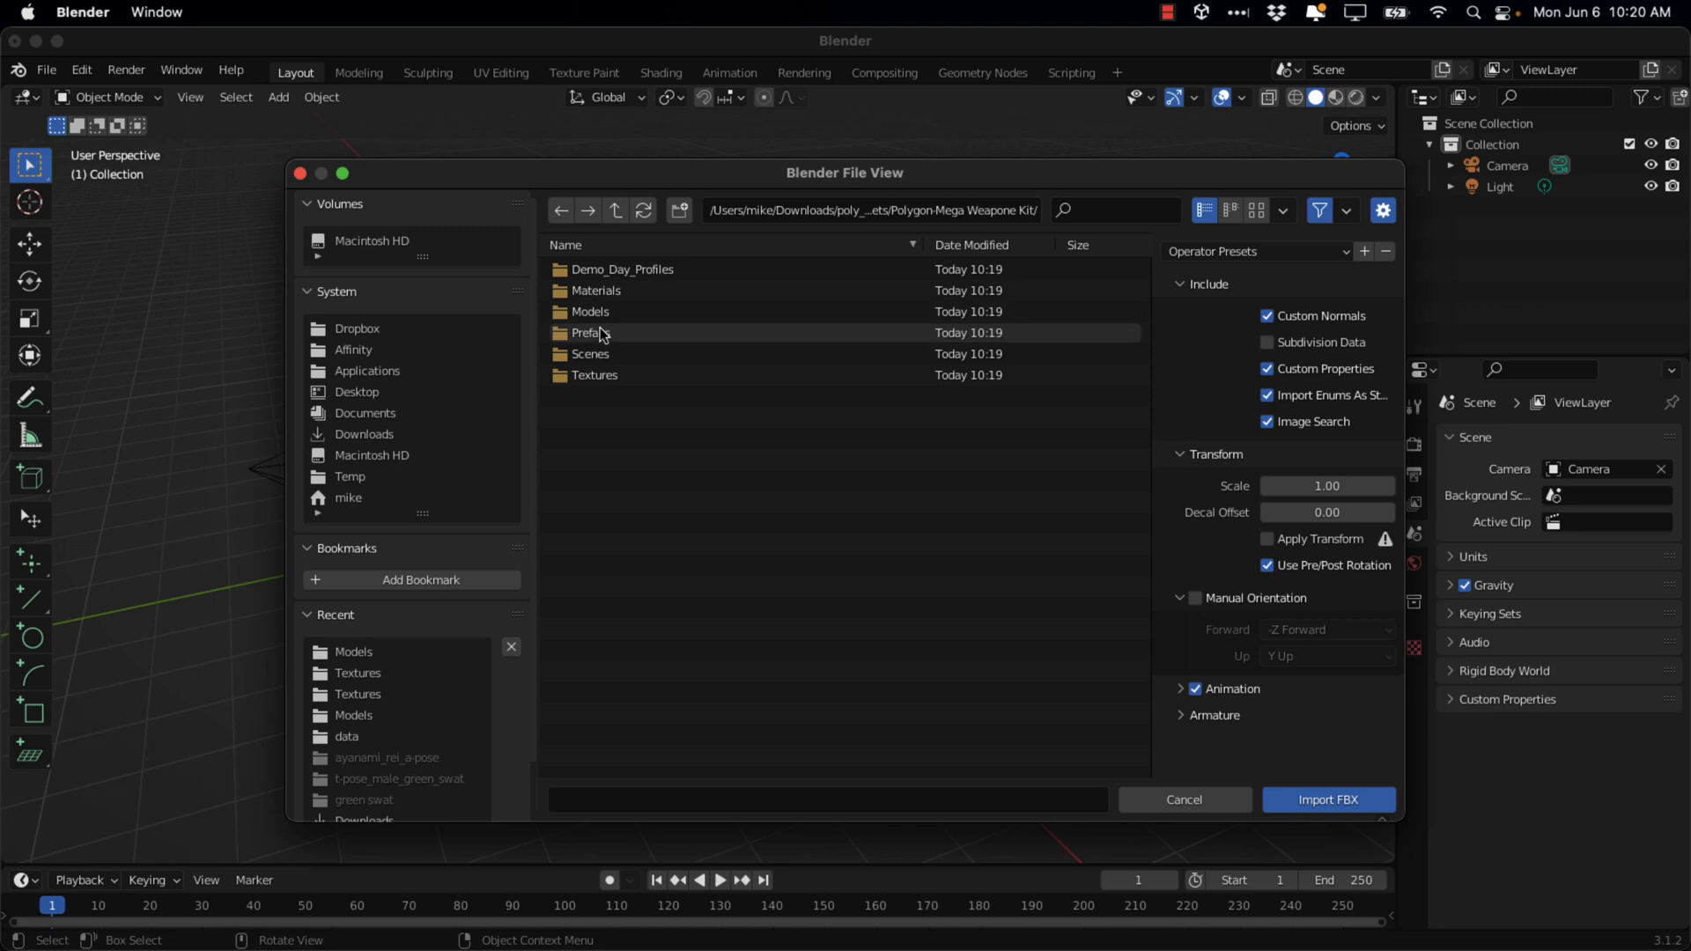
# Import SM_Assault_Rifle_5_45.fbx from the kit's Models folder into the scene
pyautogui.doubleClick(588, 311)
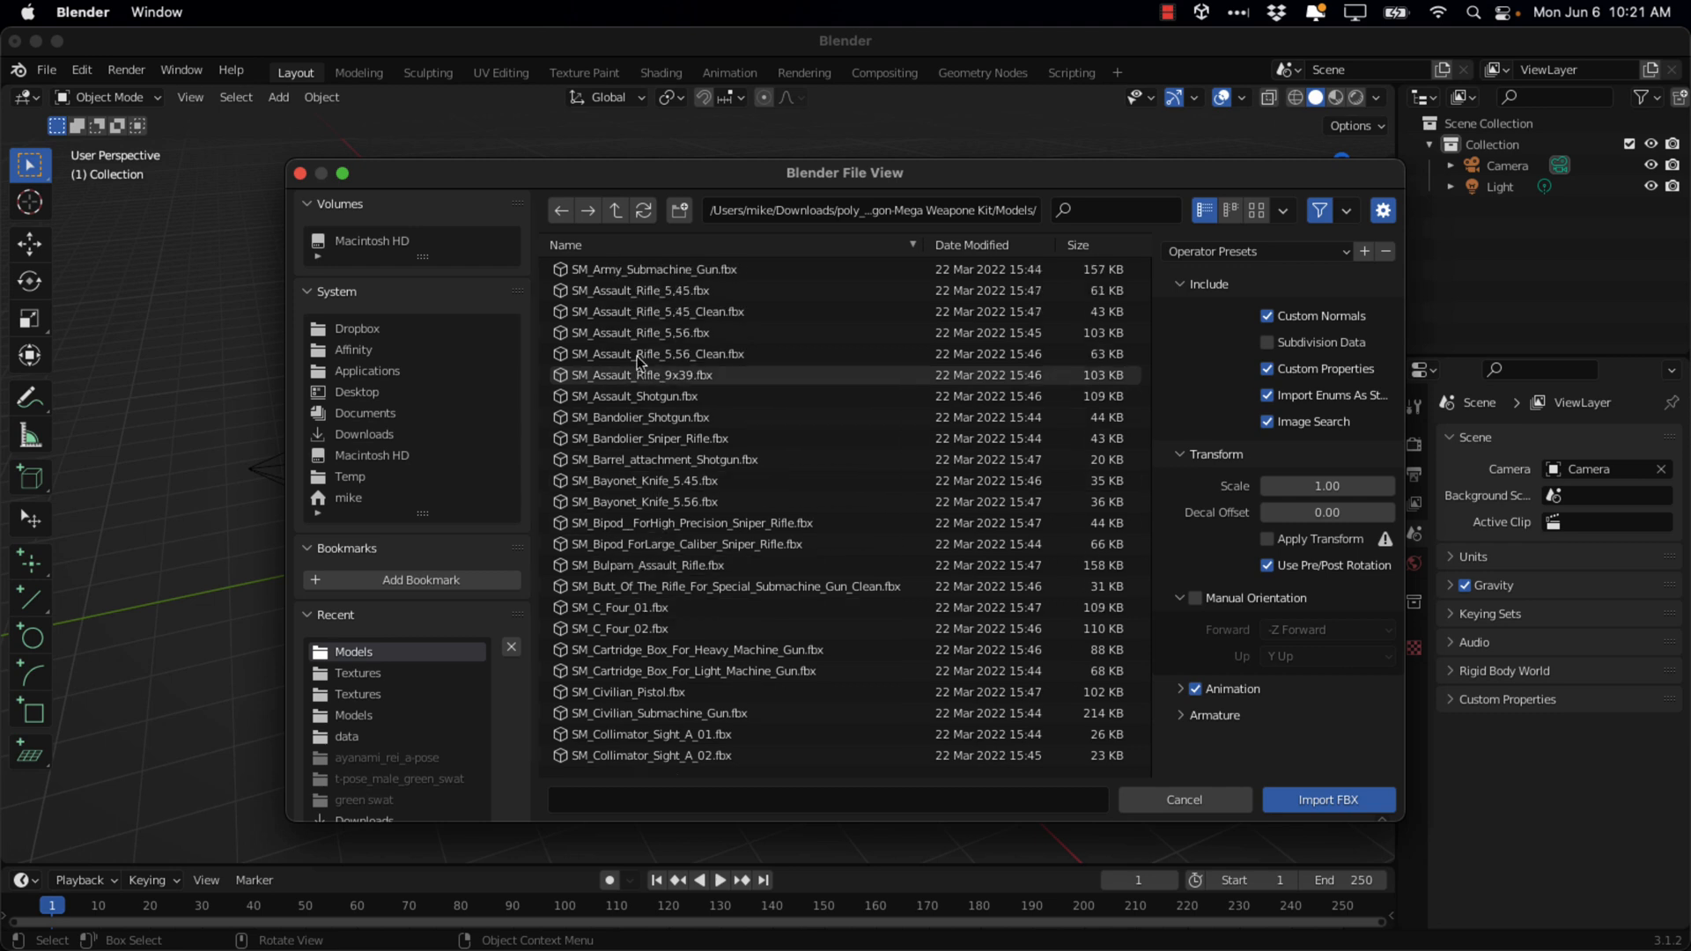
pyautogui.click(641, 291)
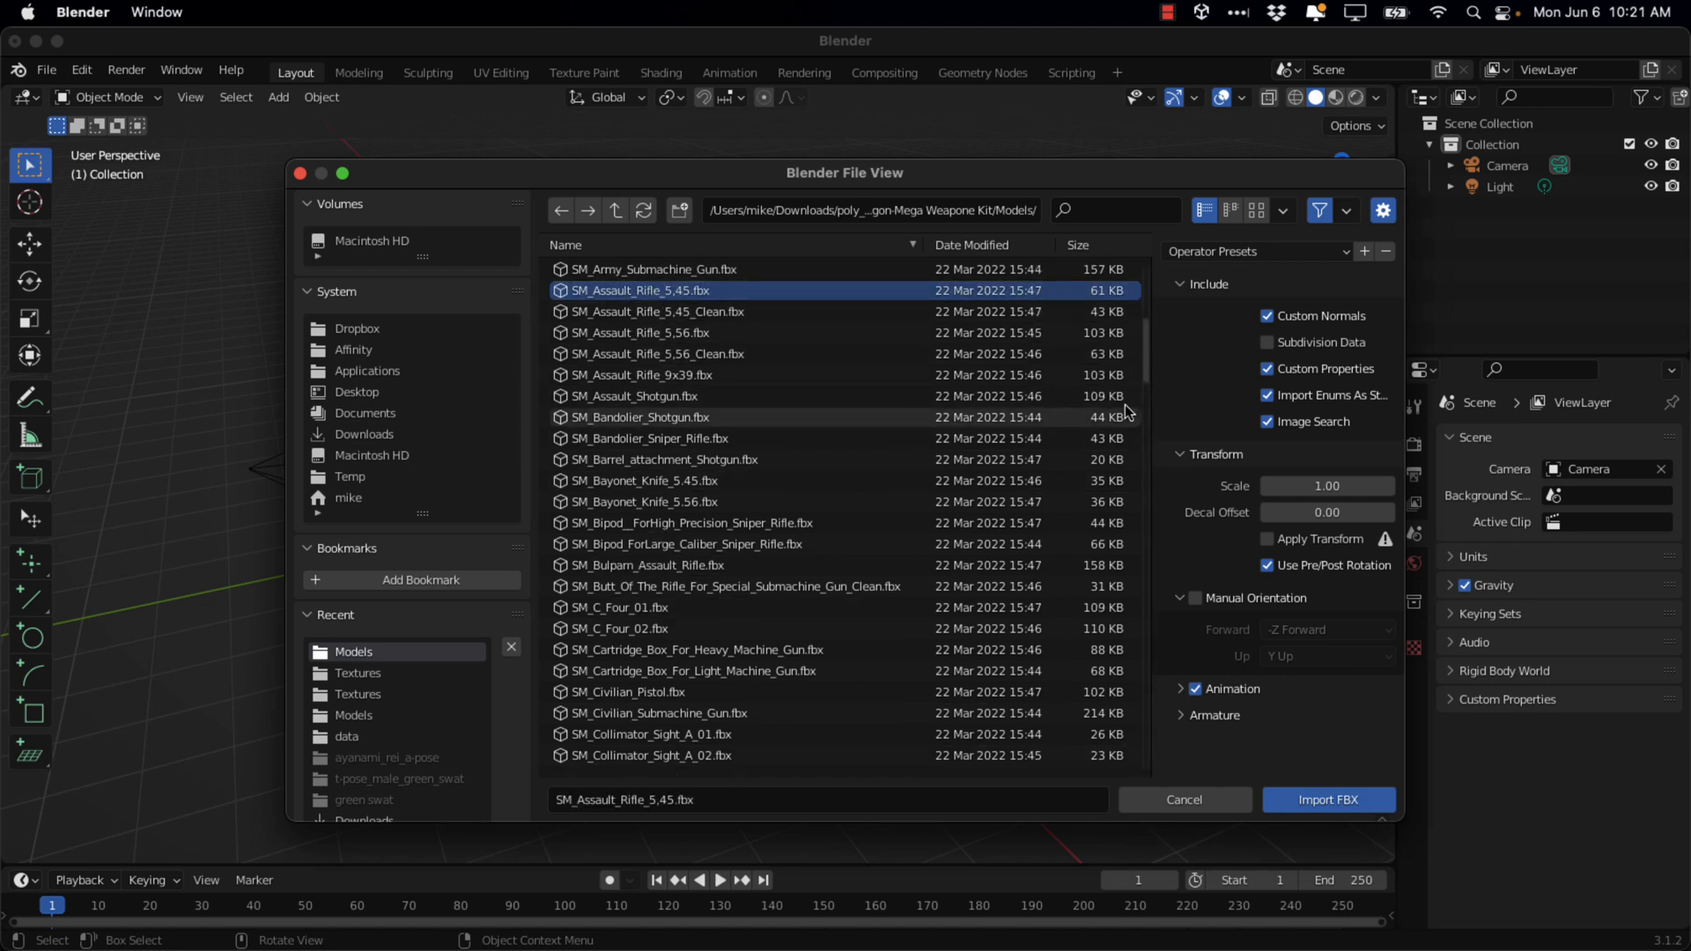
pyautogui.moveTo(1337, 468)
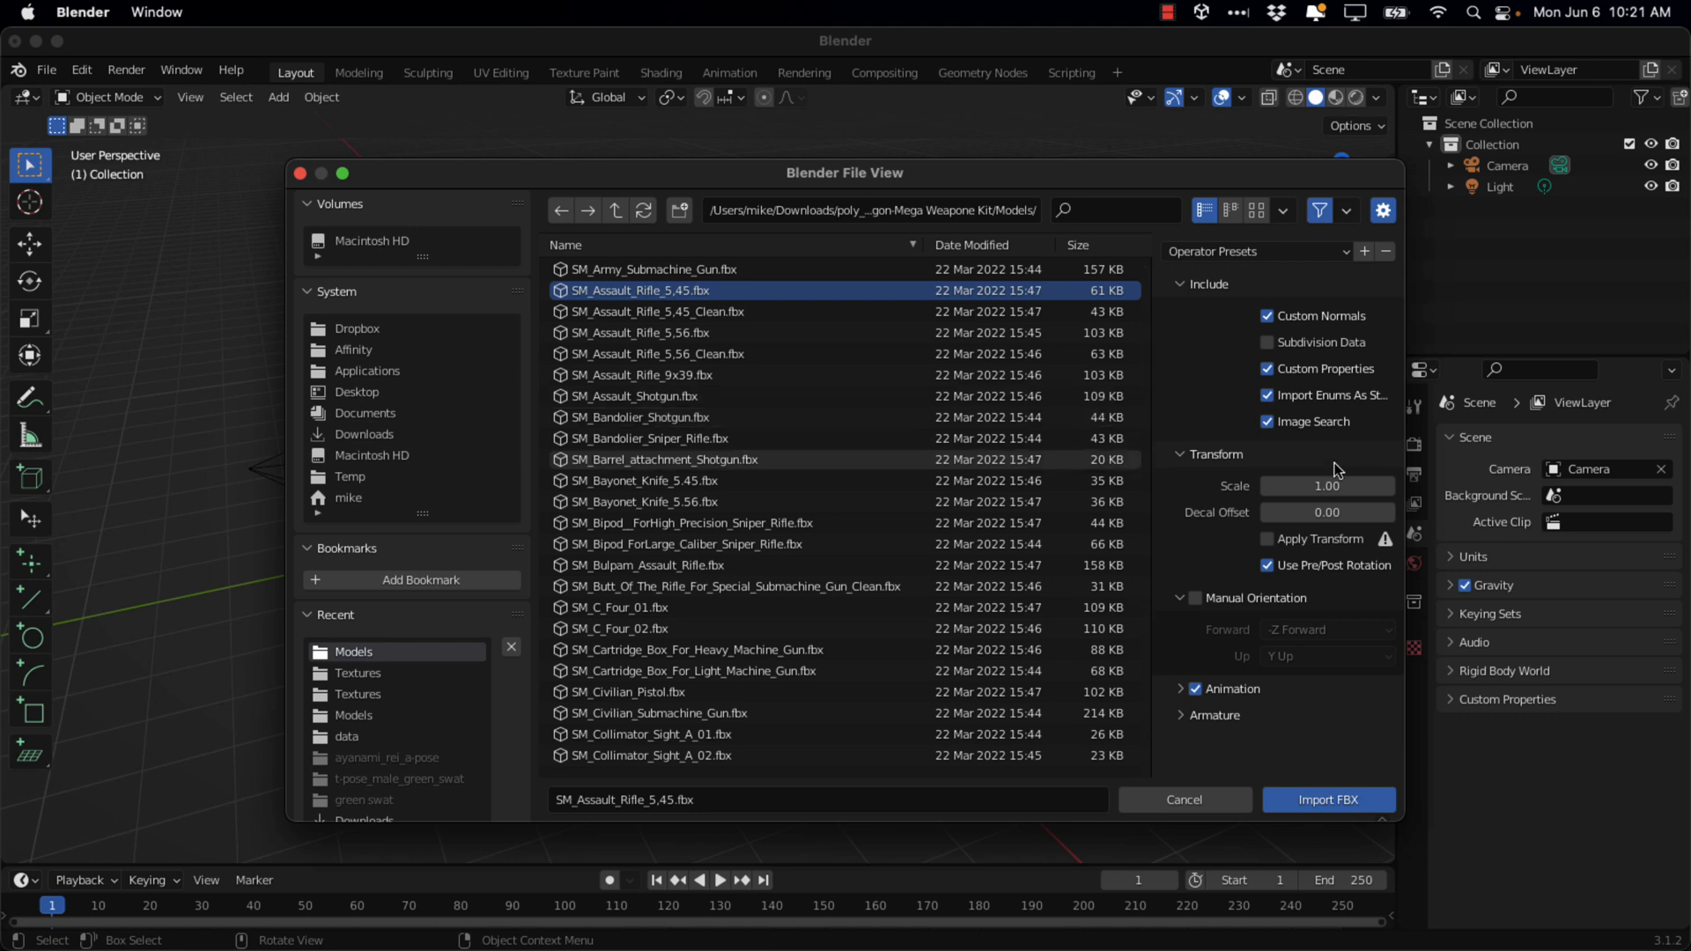
pyautogui.moveTo(1381, 310)
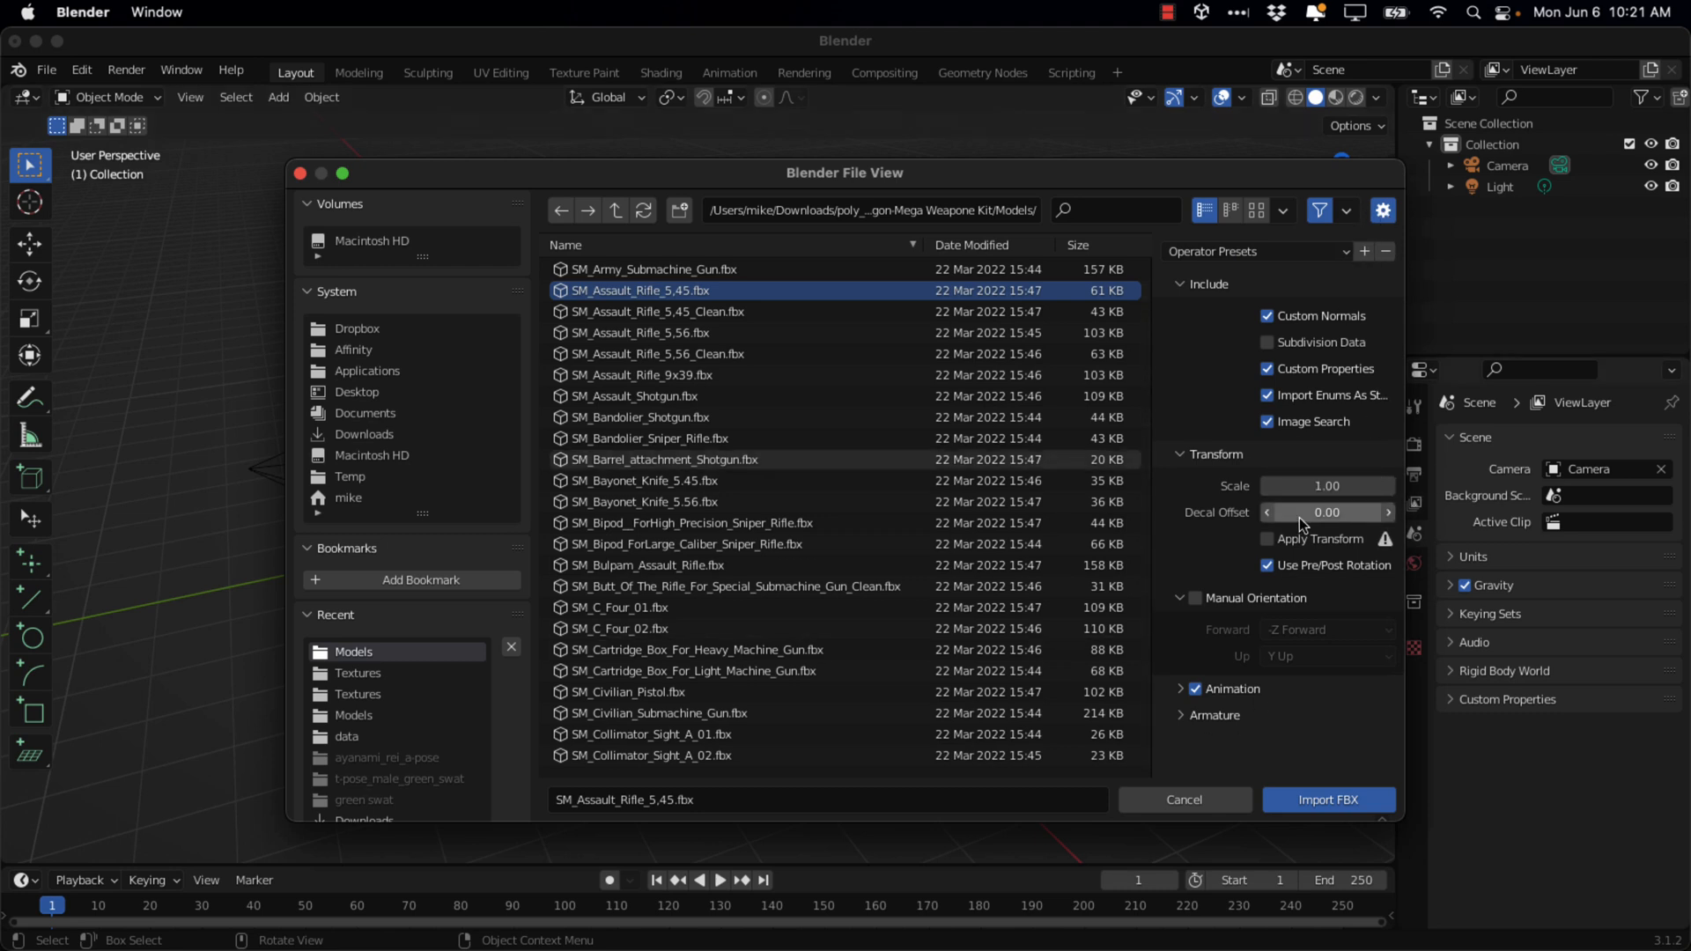
pyautogui.moveTo(1352, 803)
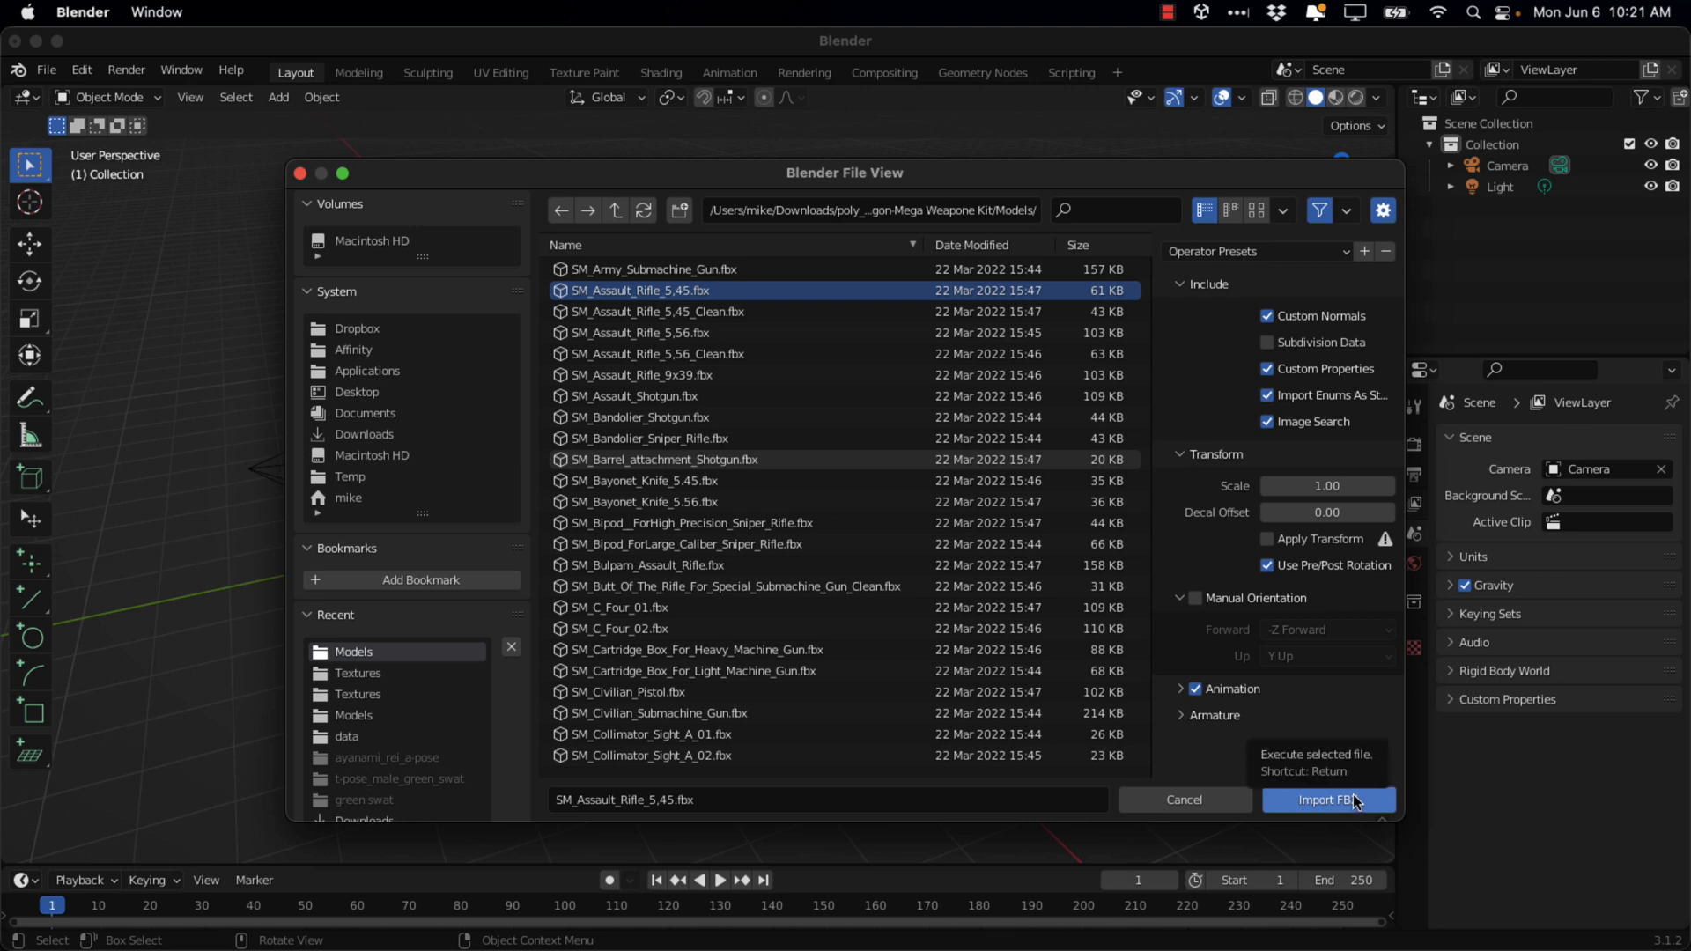
pyautogui.click(1328, 799)
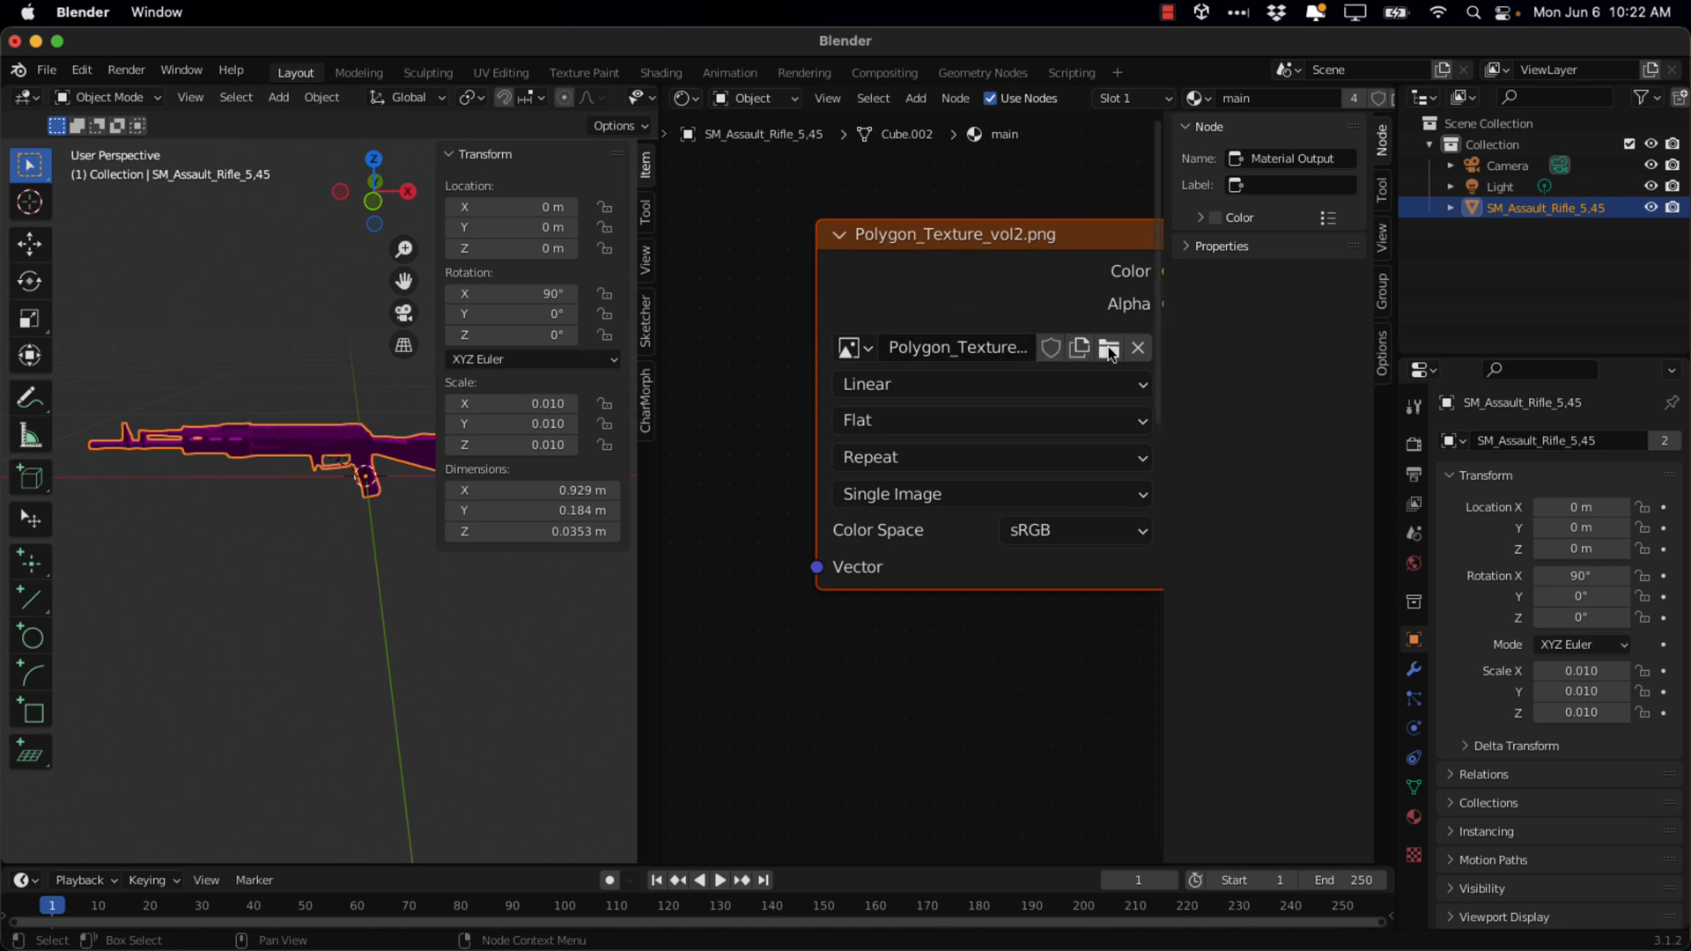
# Relink the Image Texture node to the kit's Polygon_Texture.png and view the rifle no longer magenta
pyautogui.click(1110, 347)
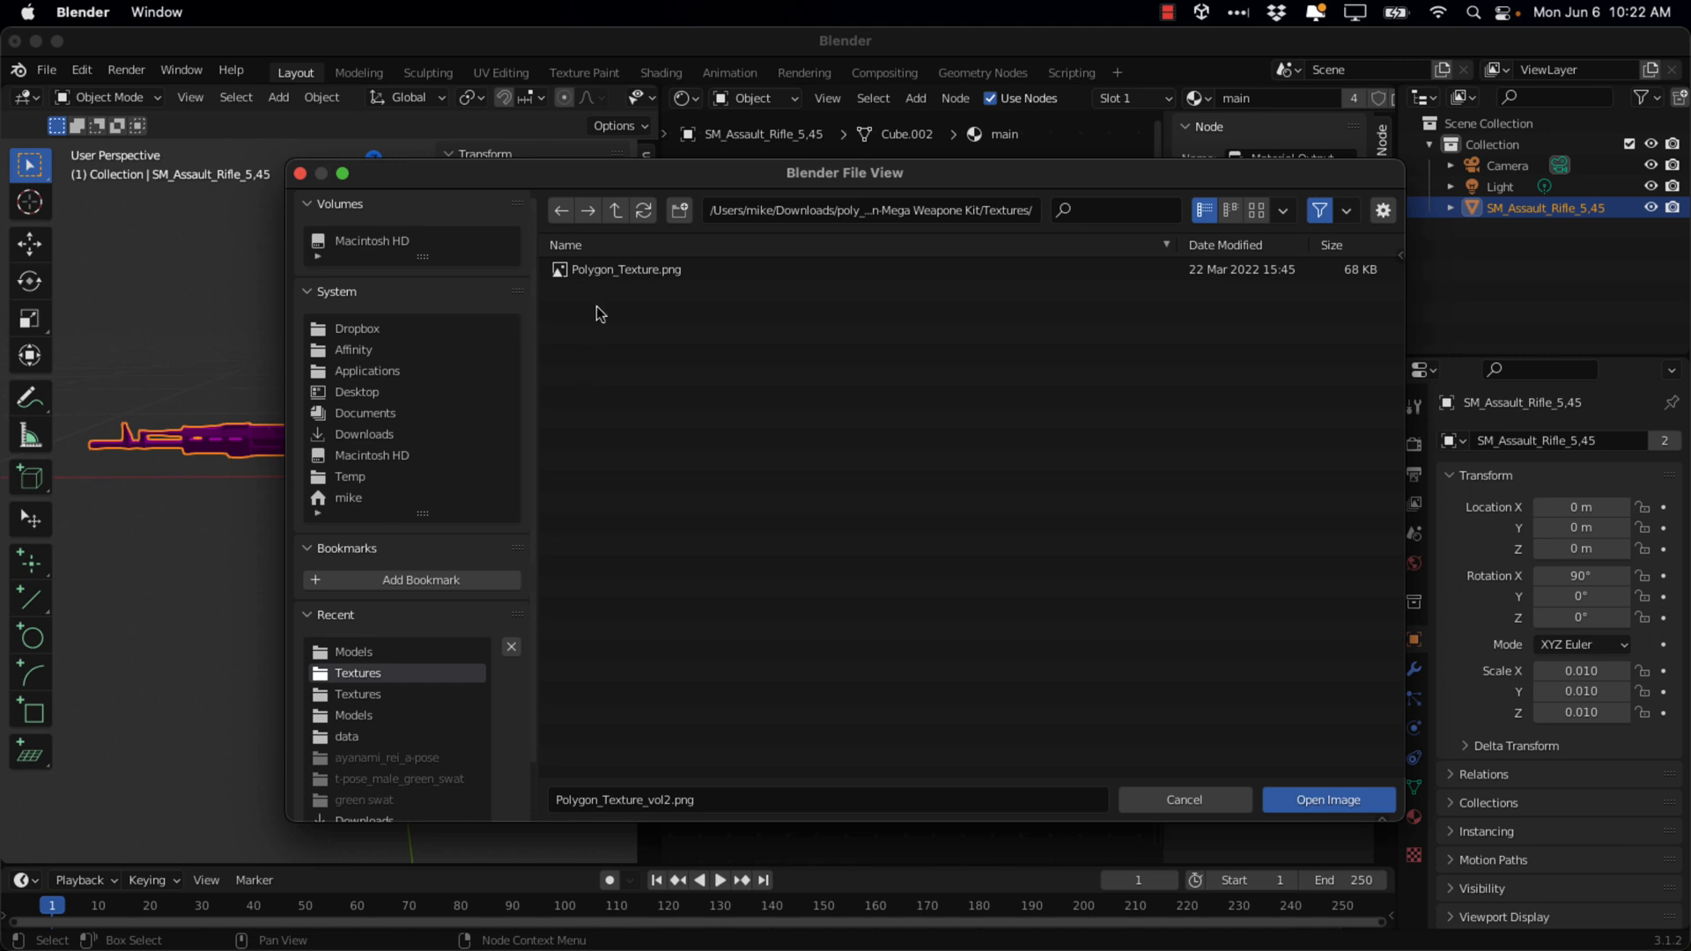
pyautogui.click(1328, 800)
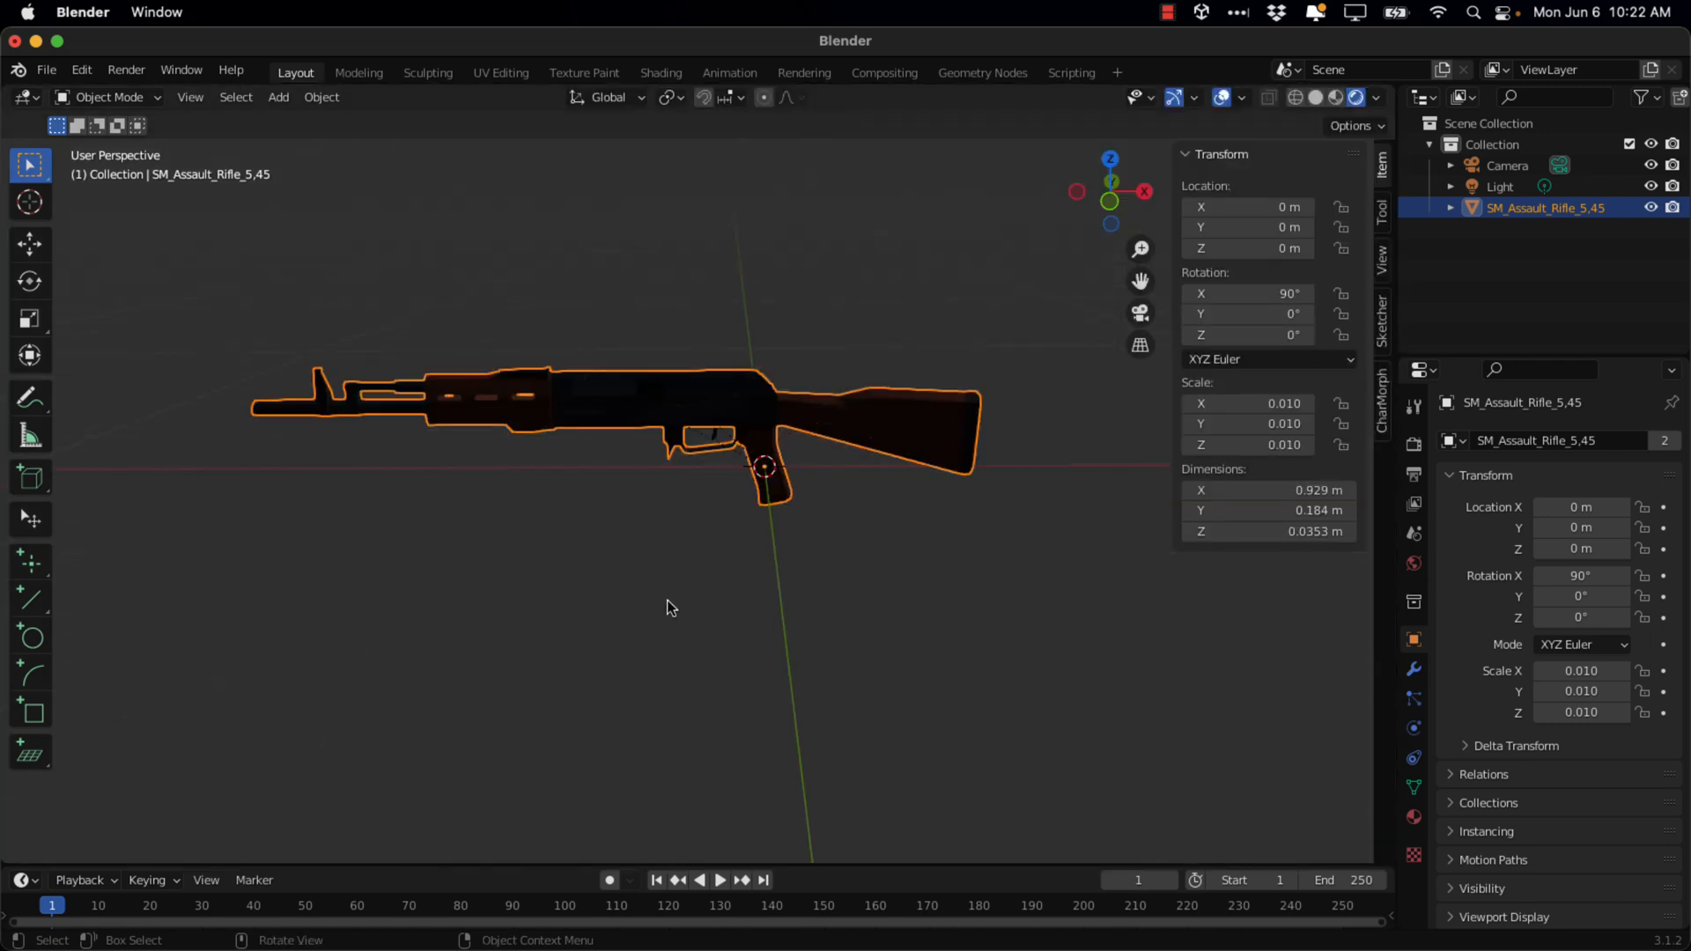
pyautogui.press('Shift+backtick')
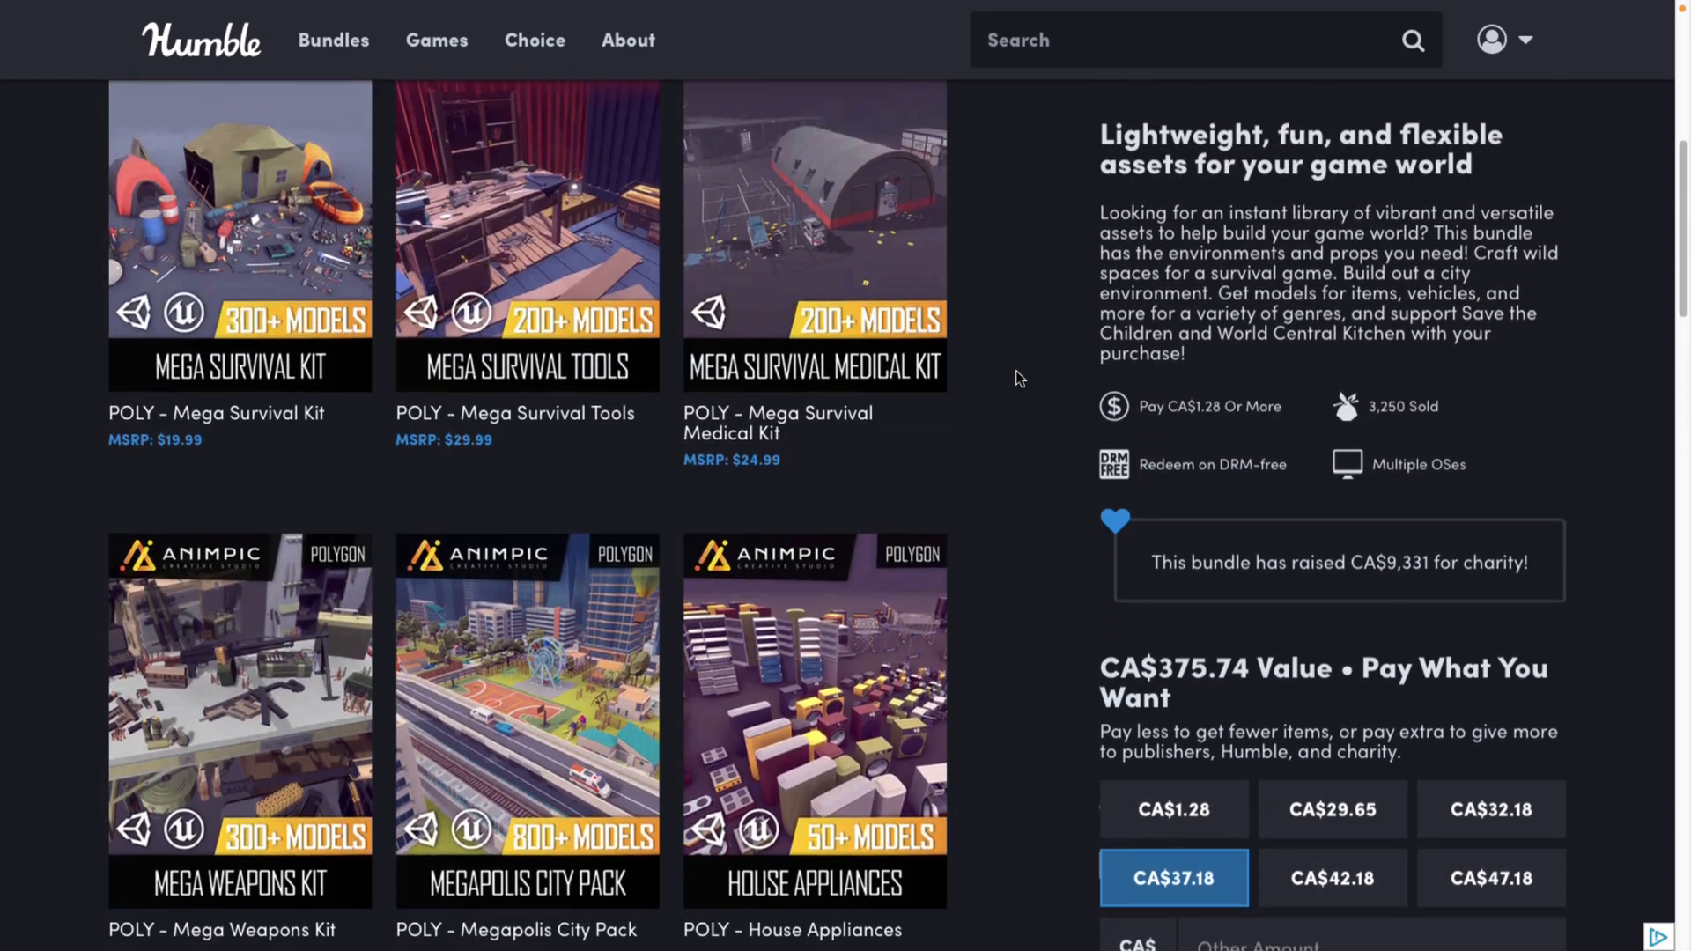
pyautogui.scroll(-3)
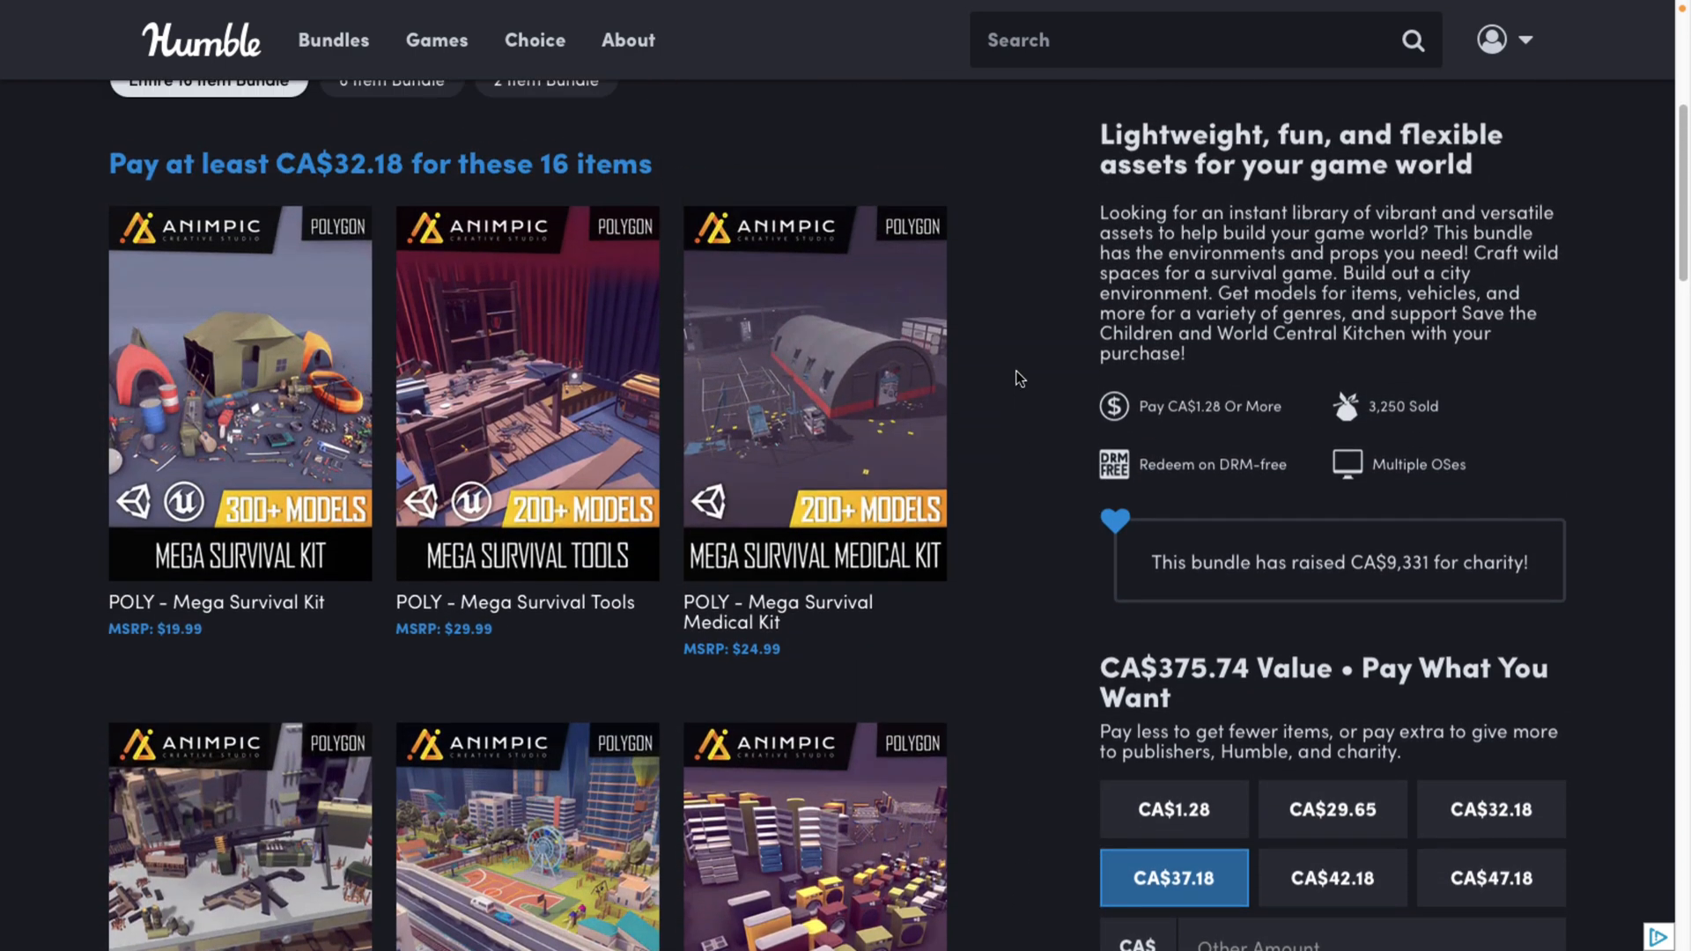